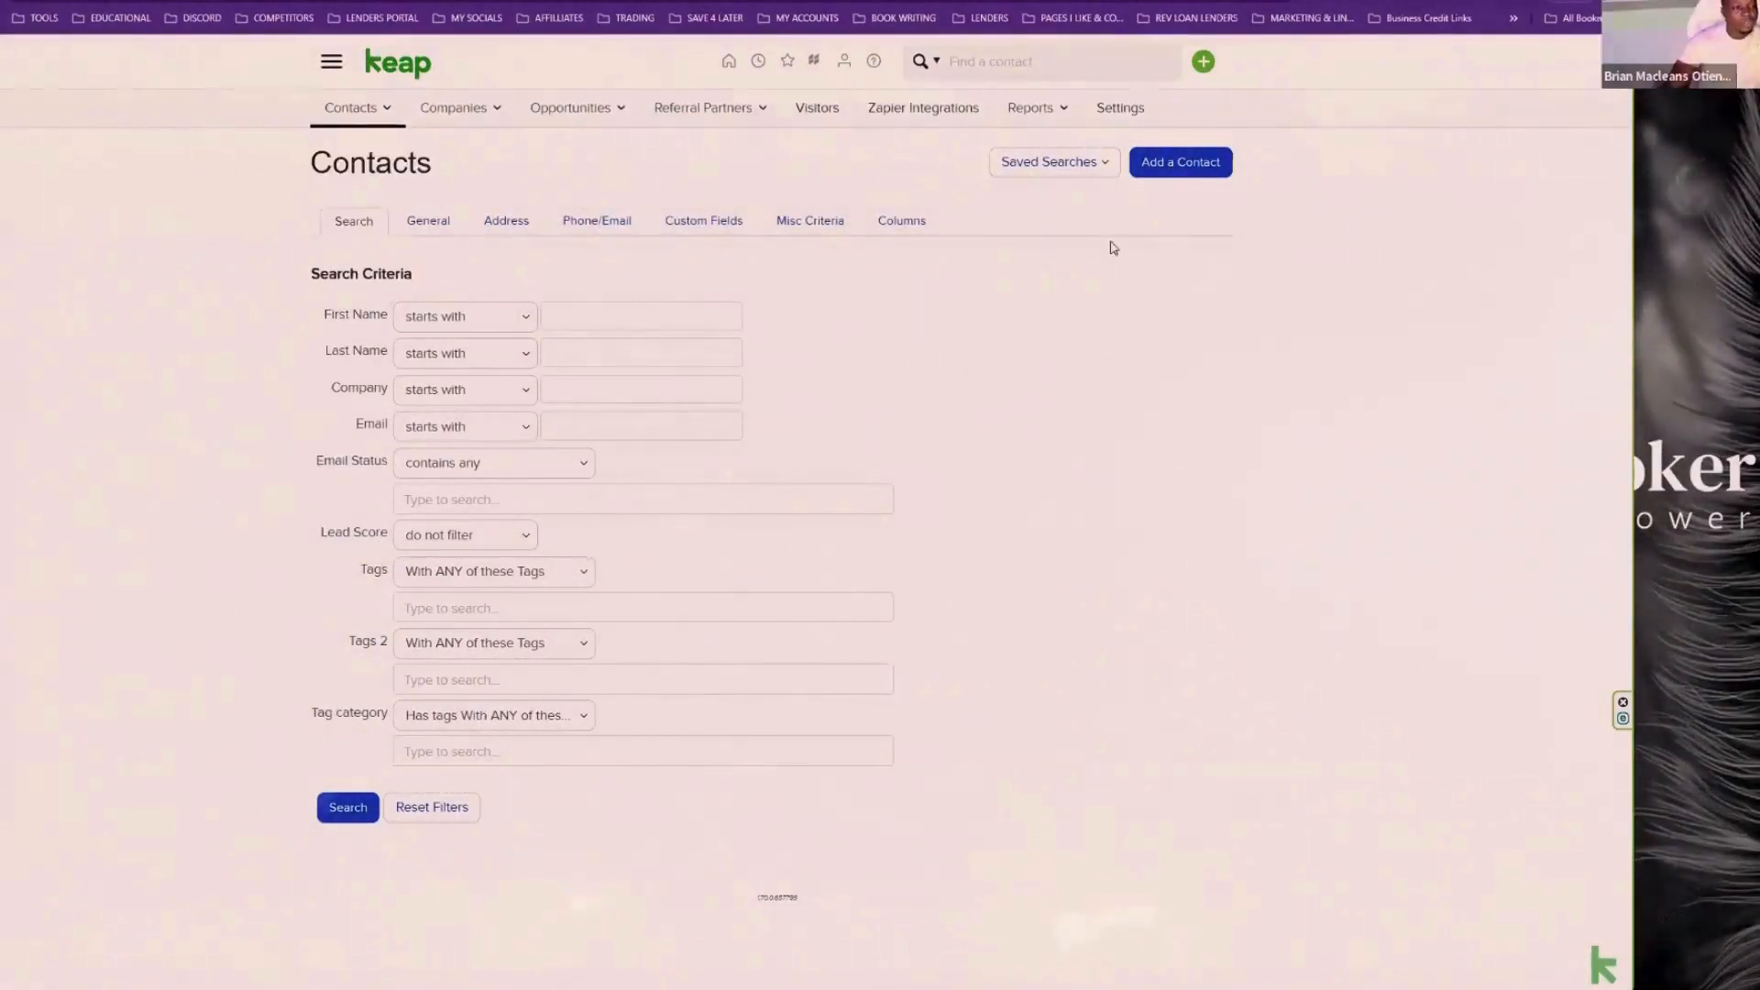
Step: Open an existing contact's record and review its tags and completed tasks
{"action": "left_click", "coordinate": [350, 106]}
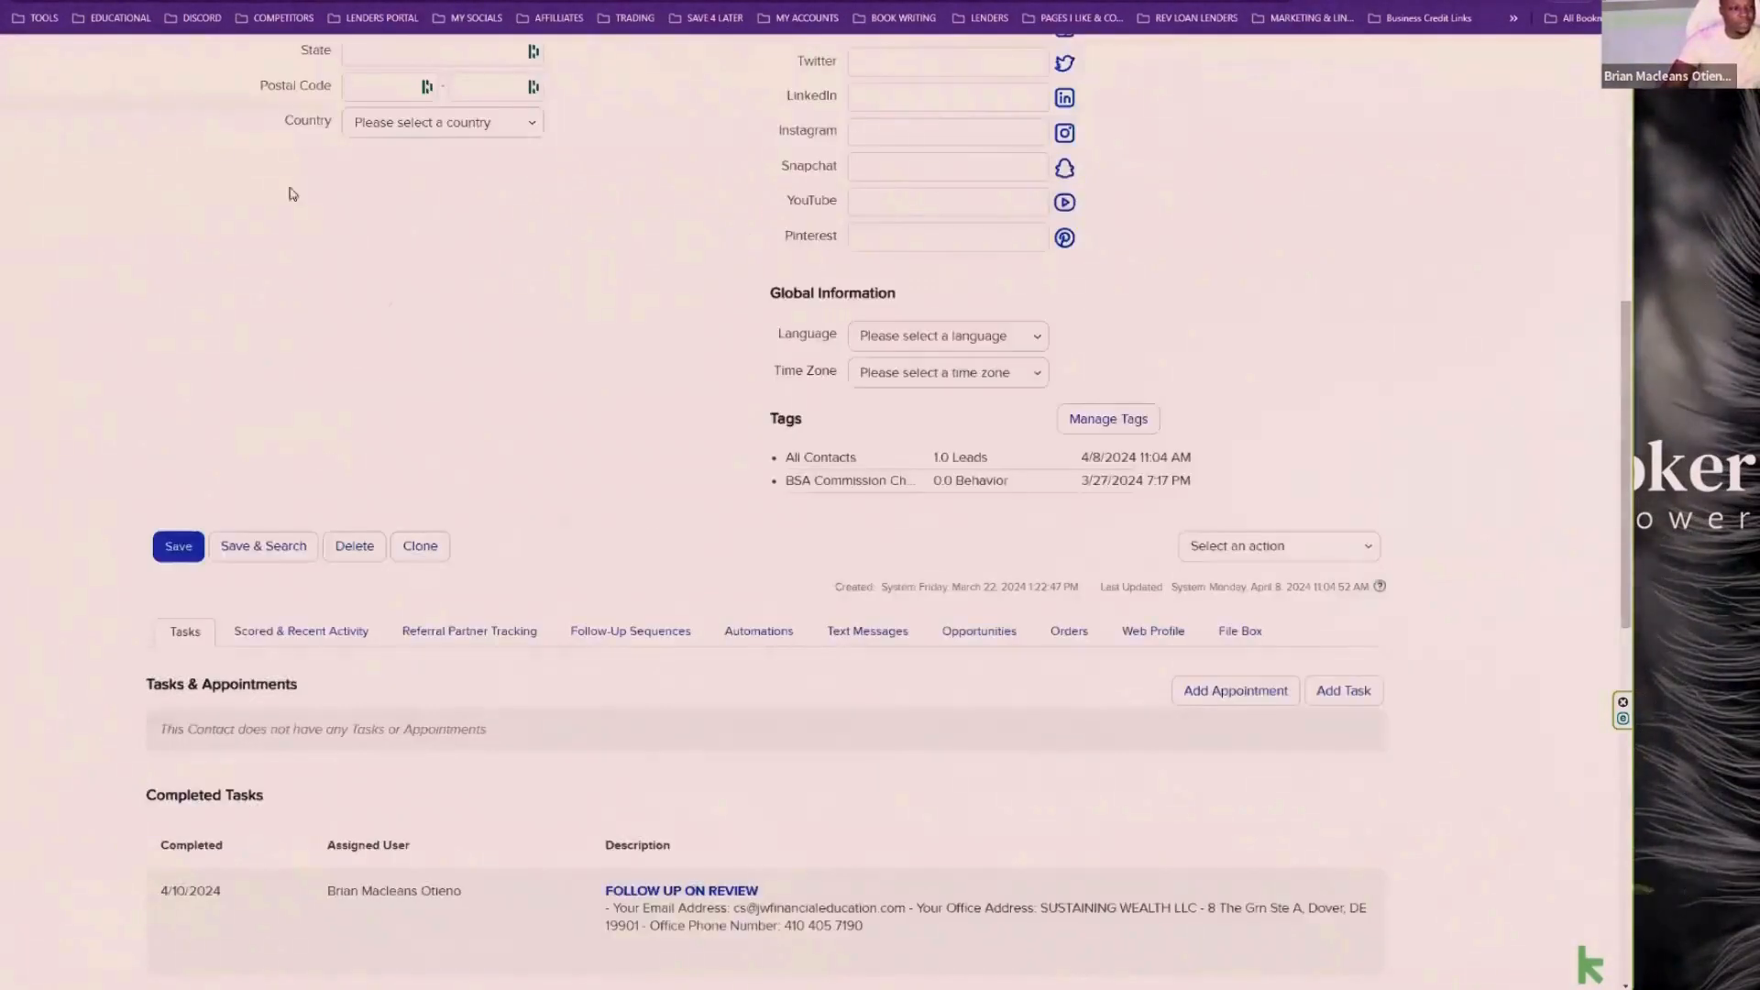
{"action": "scroll", "scroll_direction": "up", "scroll_amount": 3}
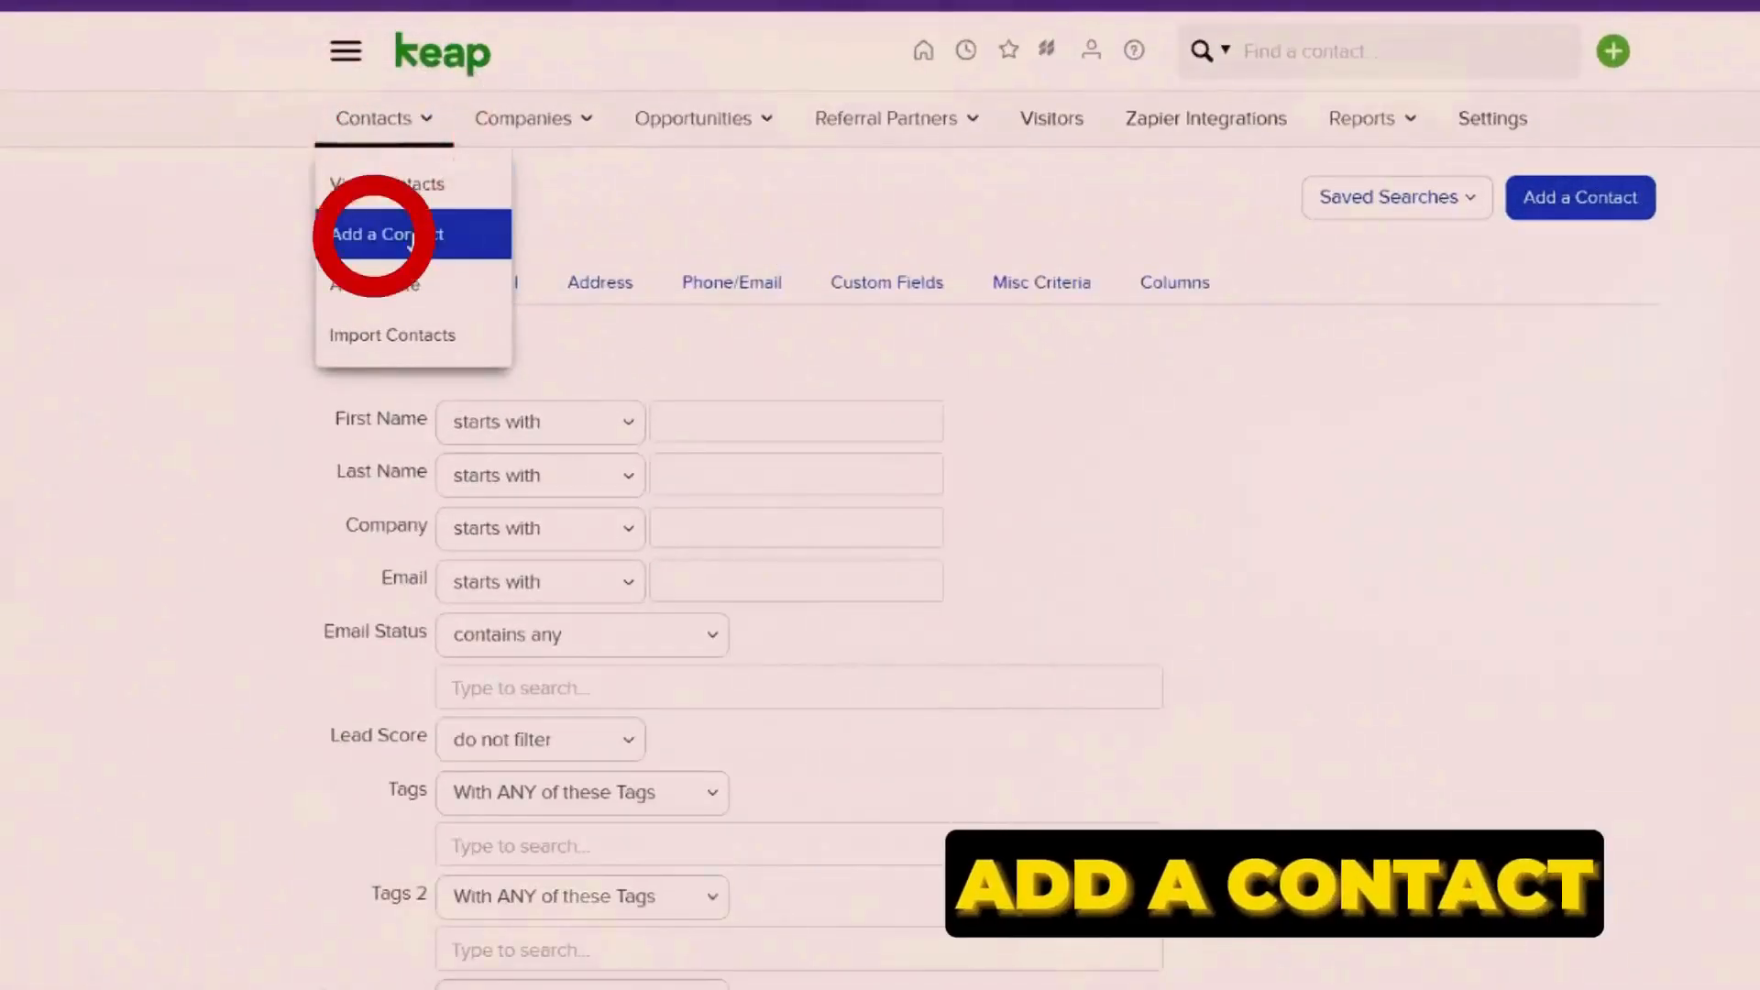
{"action": "left_click", "coordinate": [387, 234]}
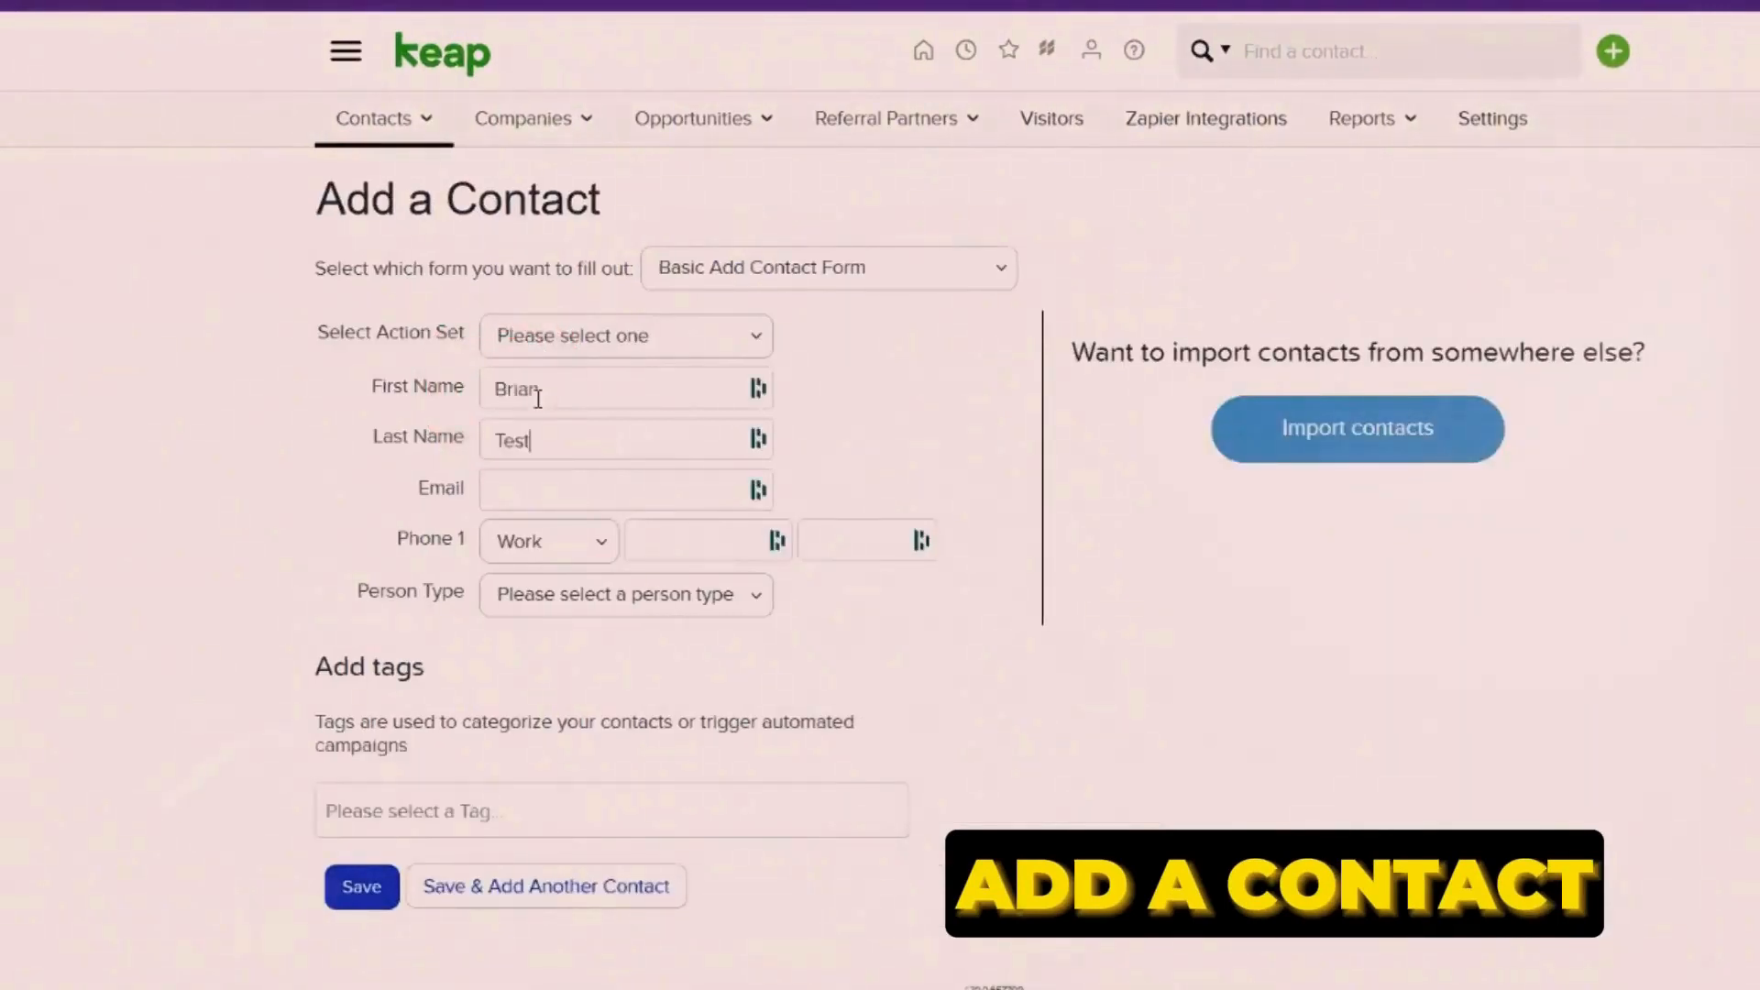
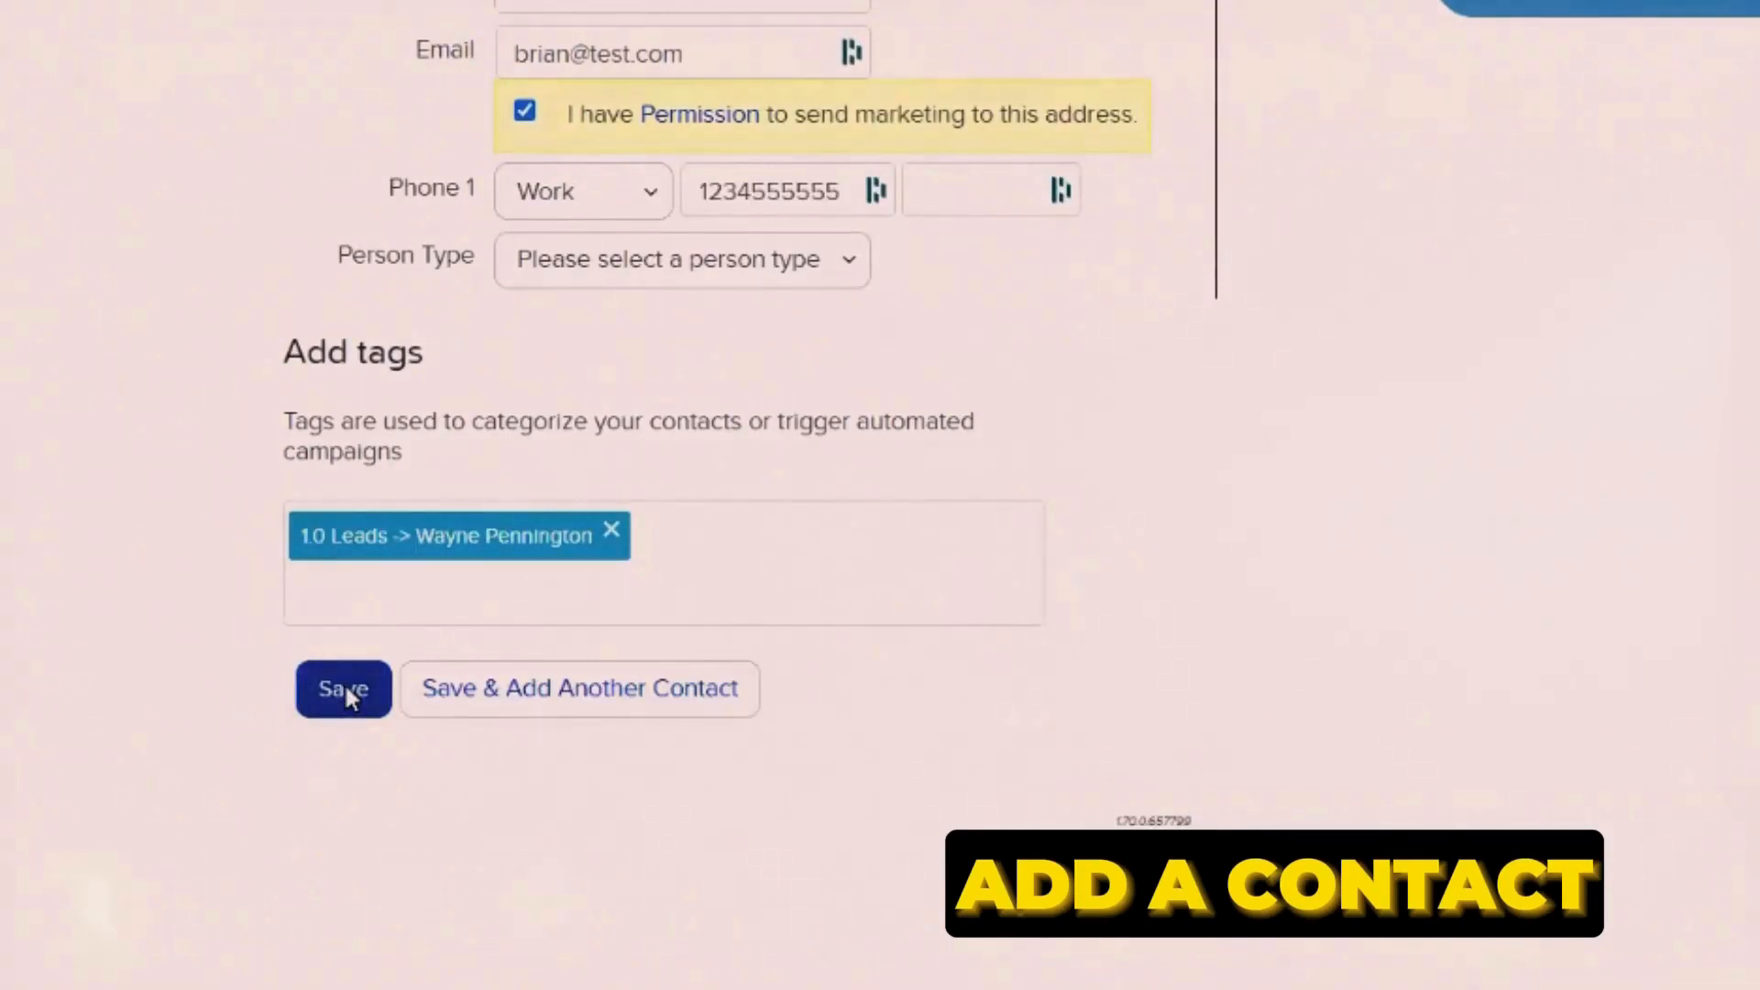
{"action": "left_click", "coordinate": [341, 689]}
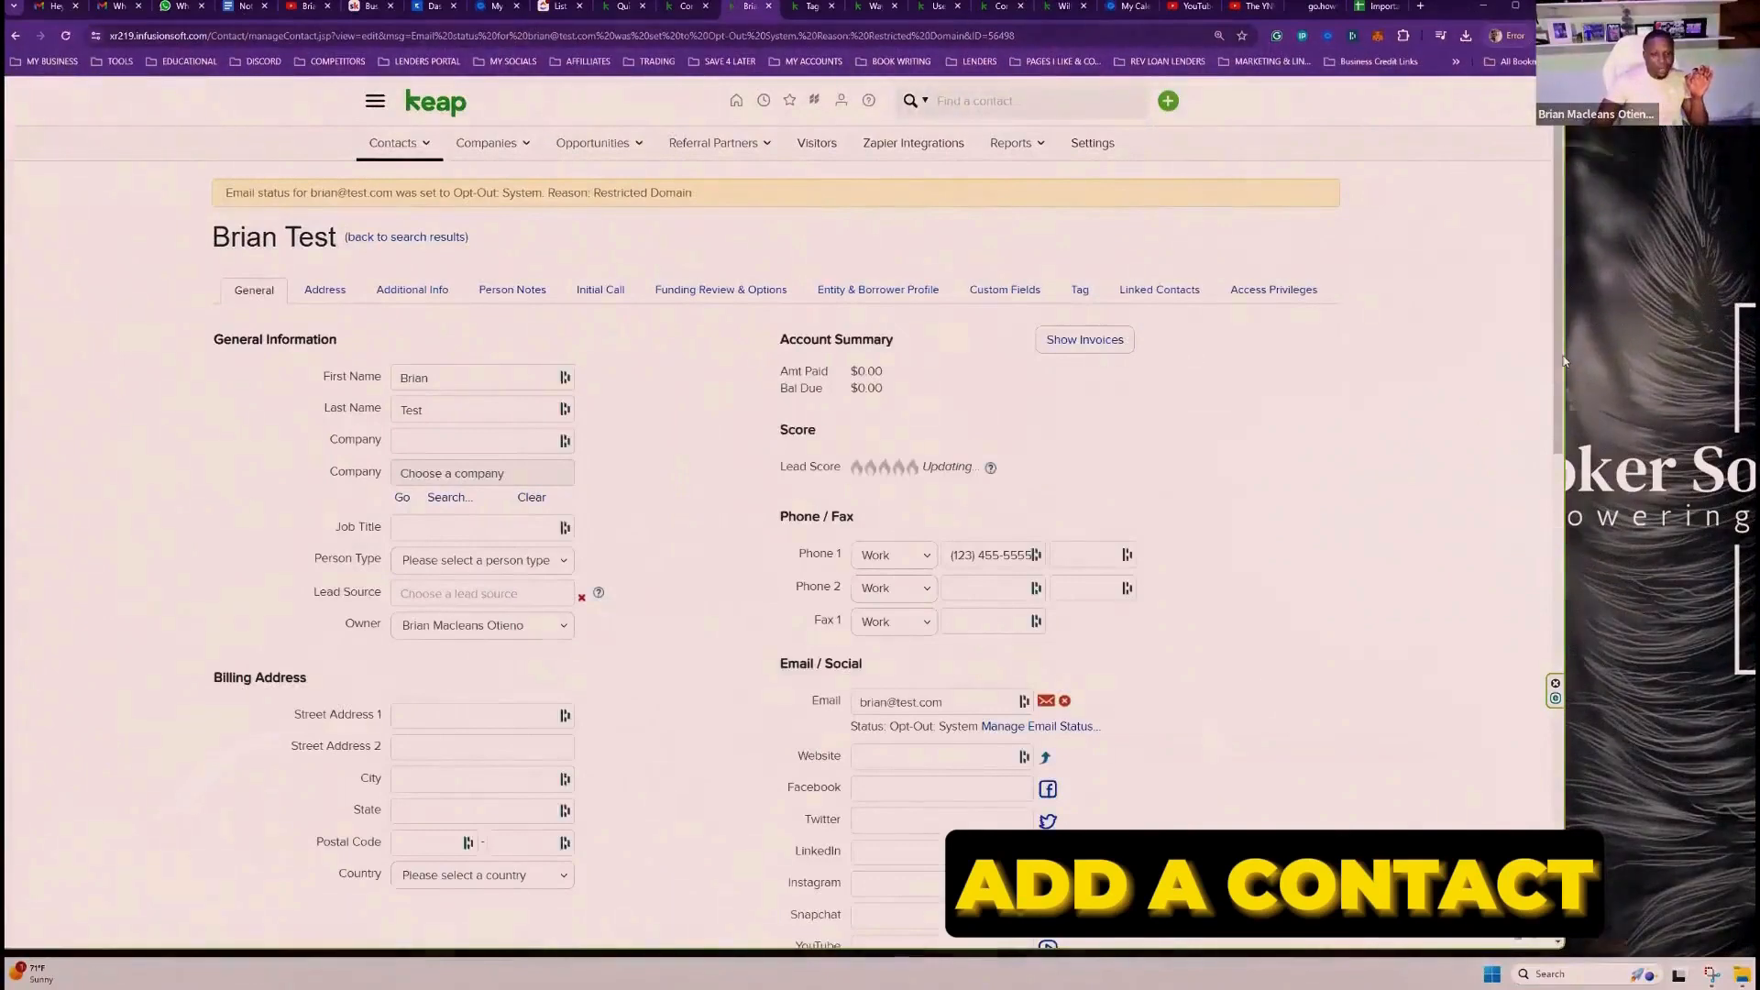
Step: Upload GOODMANHOMESOLUTIONSLLCOffer1.pdf from the computer into Brian Test's File Box
{"action": "scroll", "scroll_direction": "down", "scroll_amount": 3}
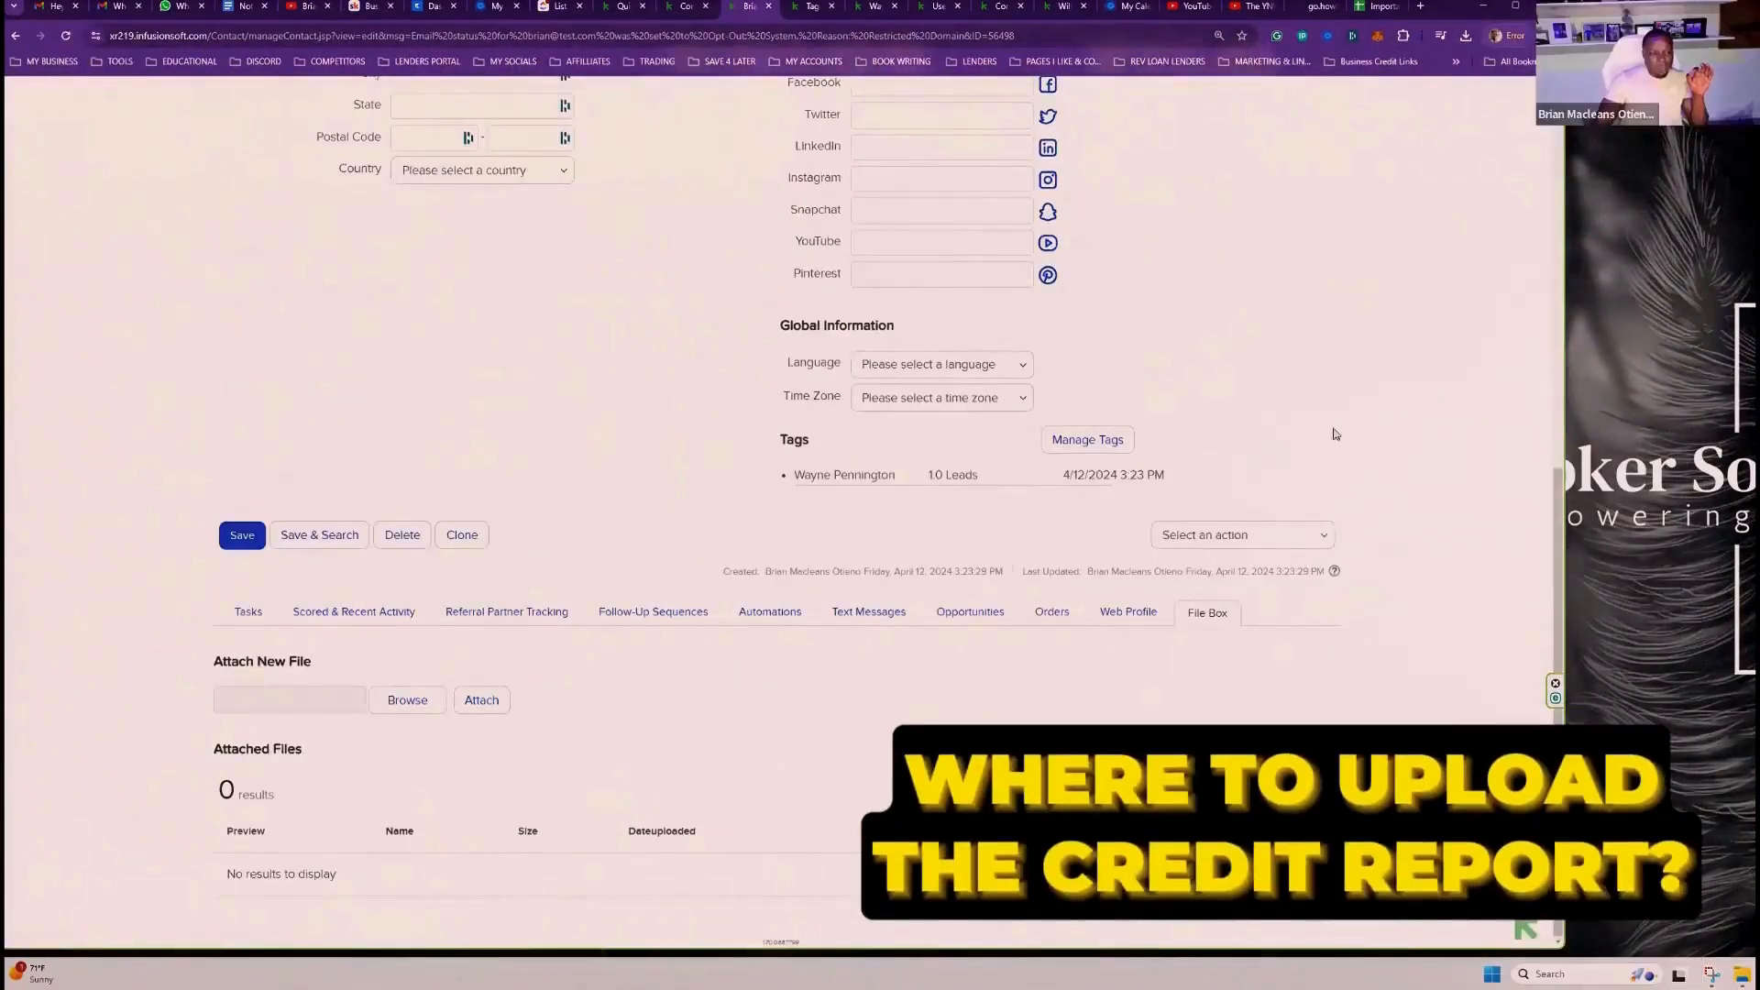
{"action": "scroll", "scroll_direction": "up", "scroll_amount": 3}
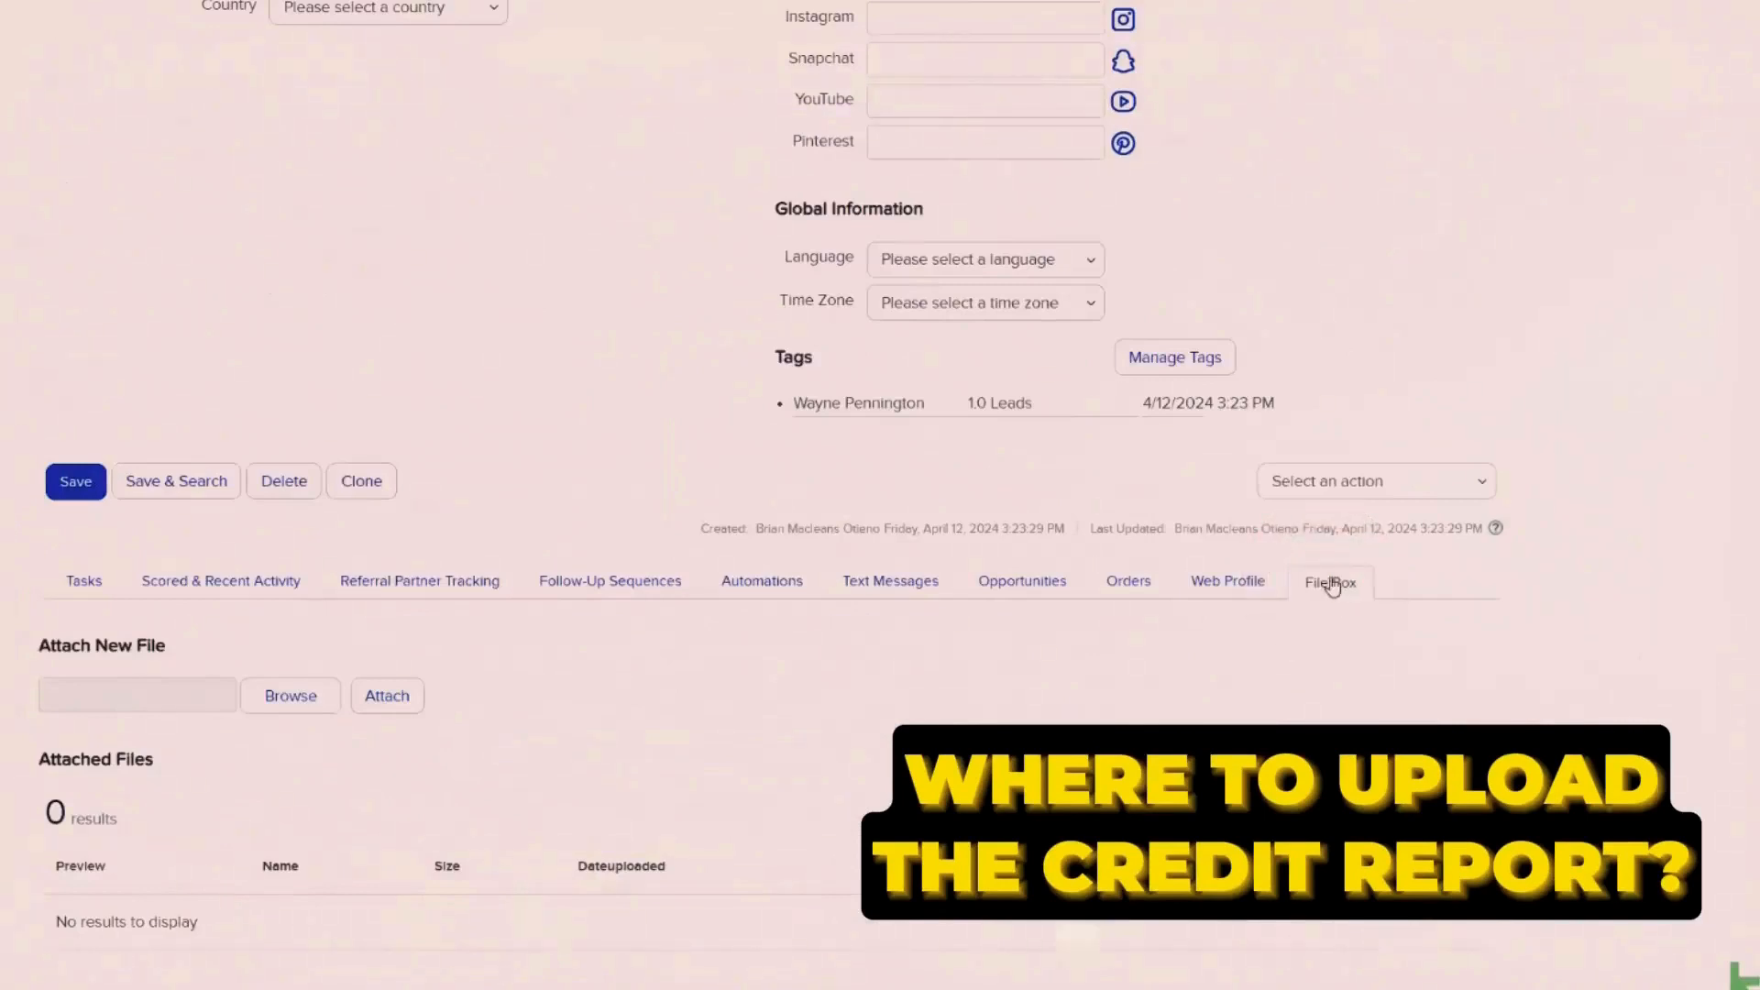
{"action": "left_click", "coordinate": [289, 694]}
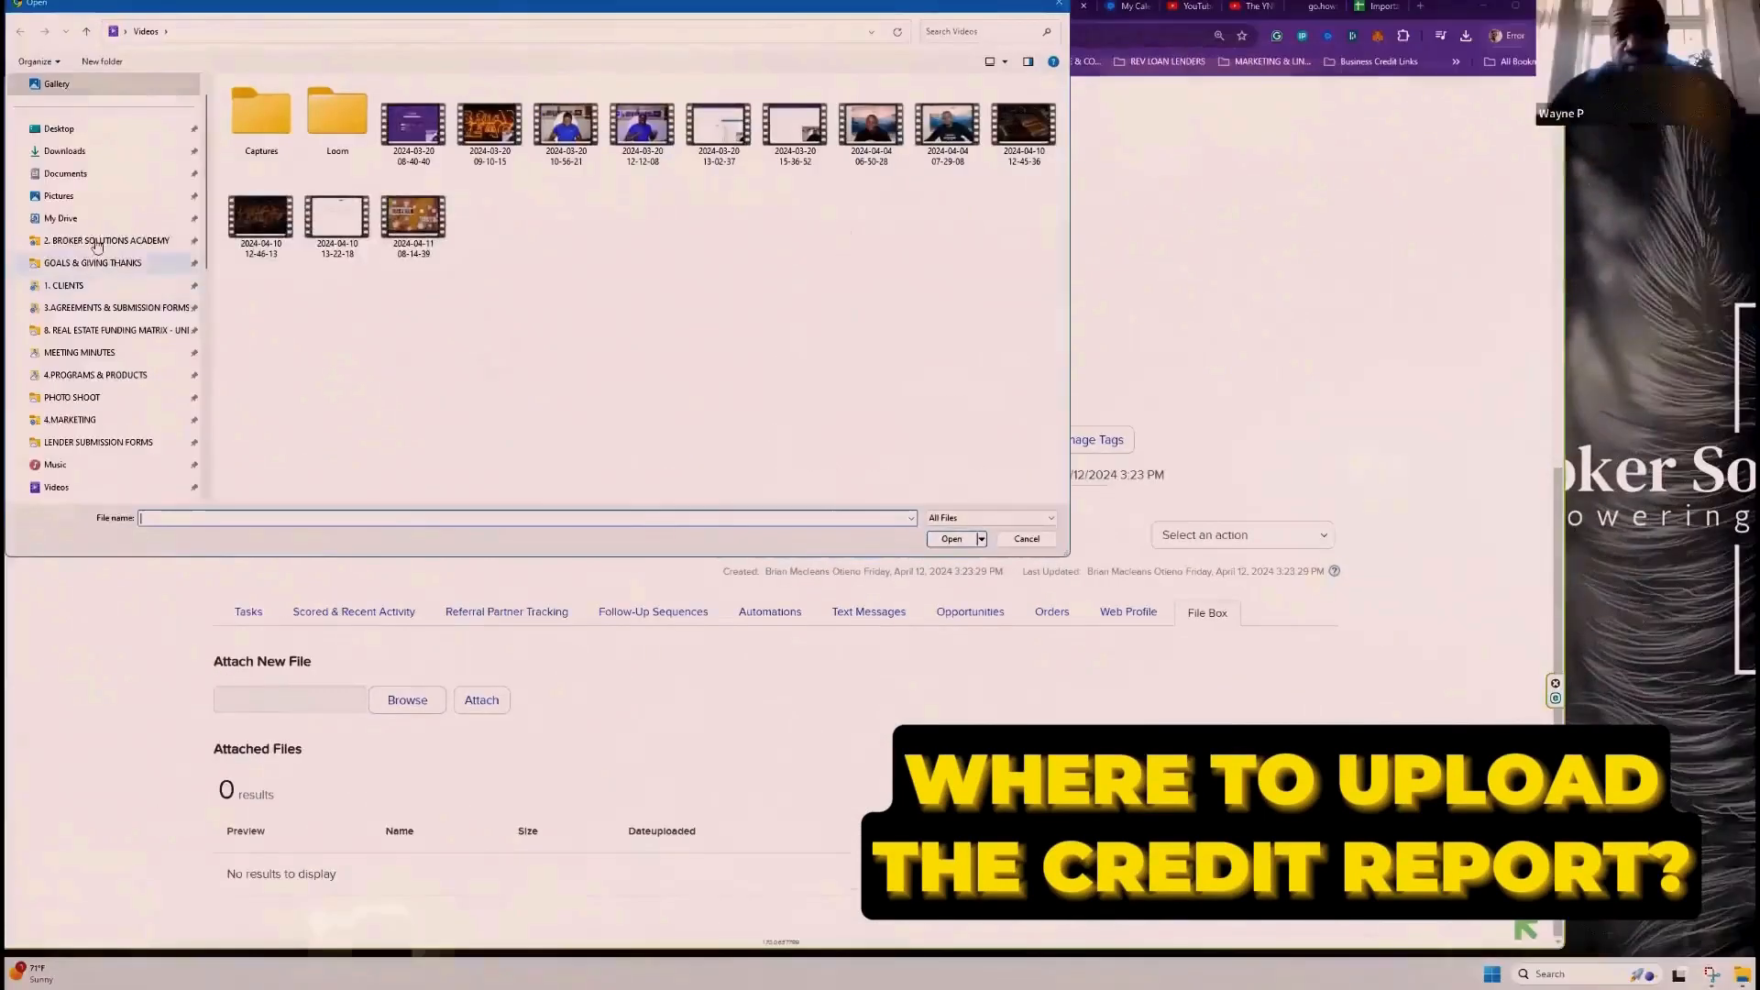
{"action": "left_click", "coordinate": [59, 129]}
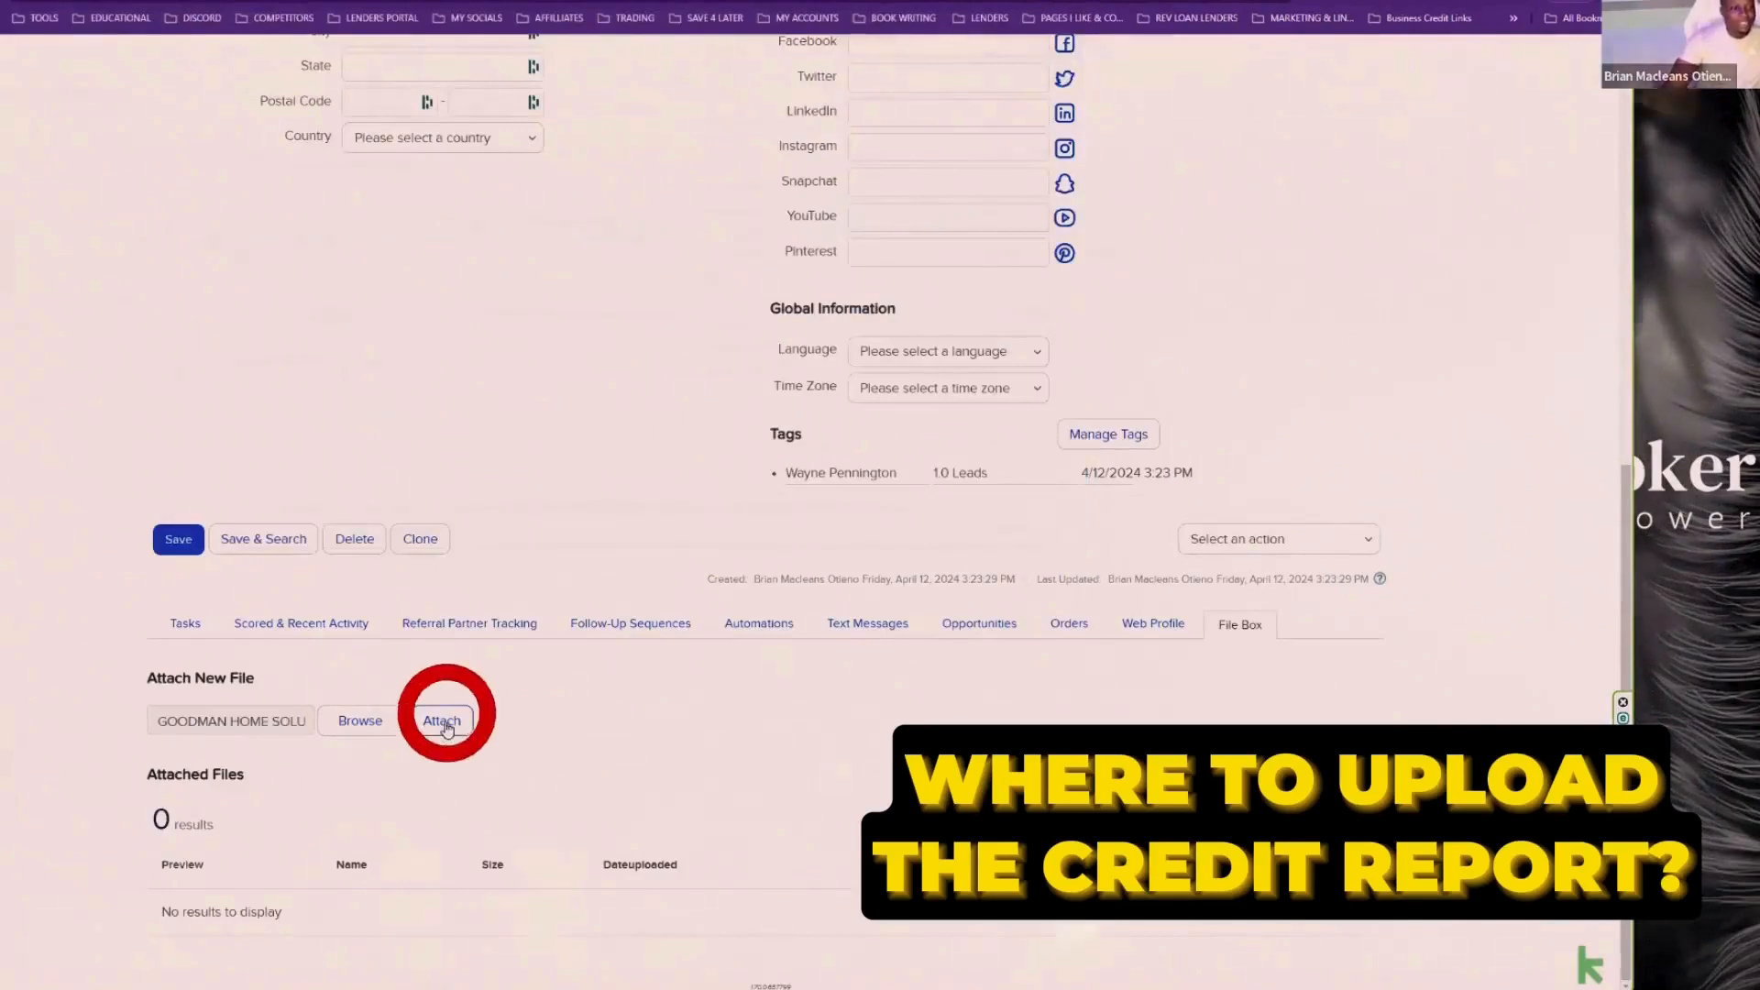
{"action": "left_click", "coordinate": [441, 719]}
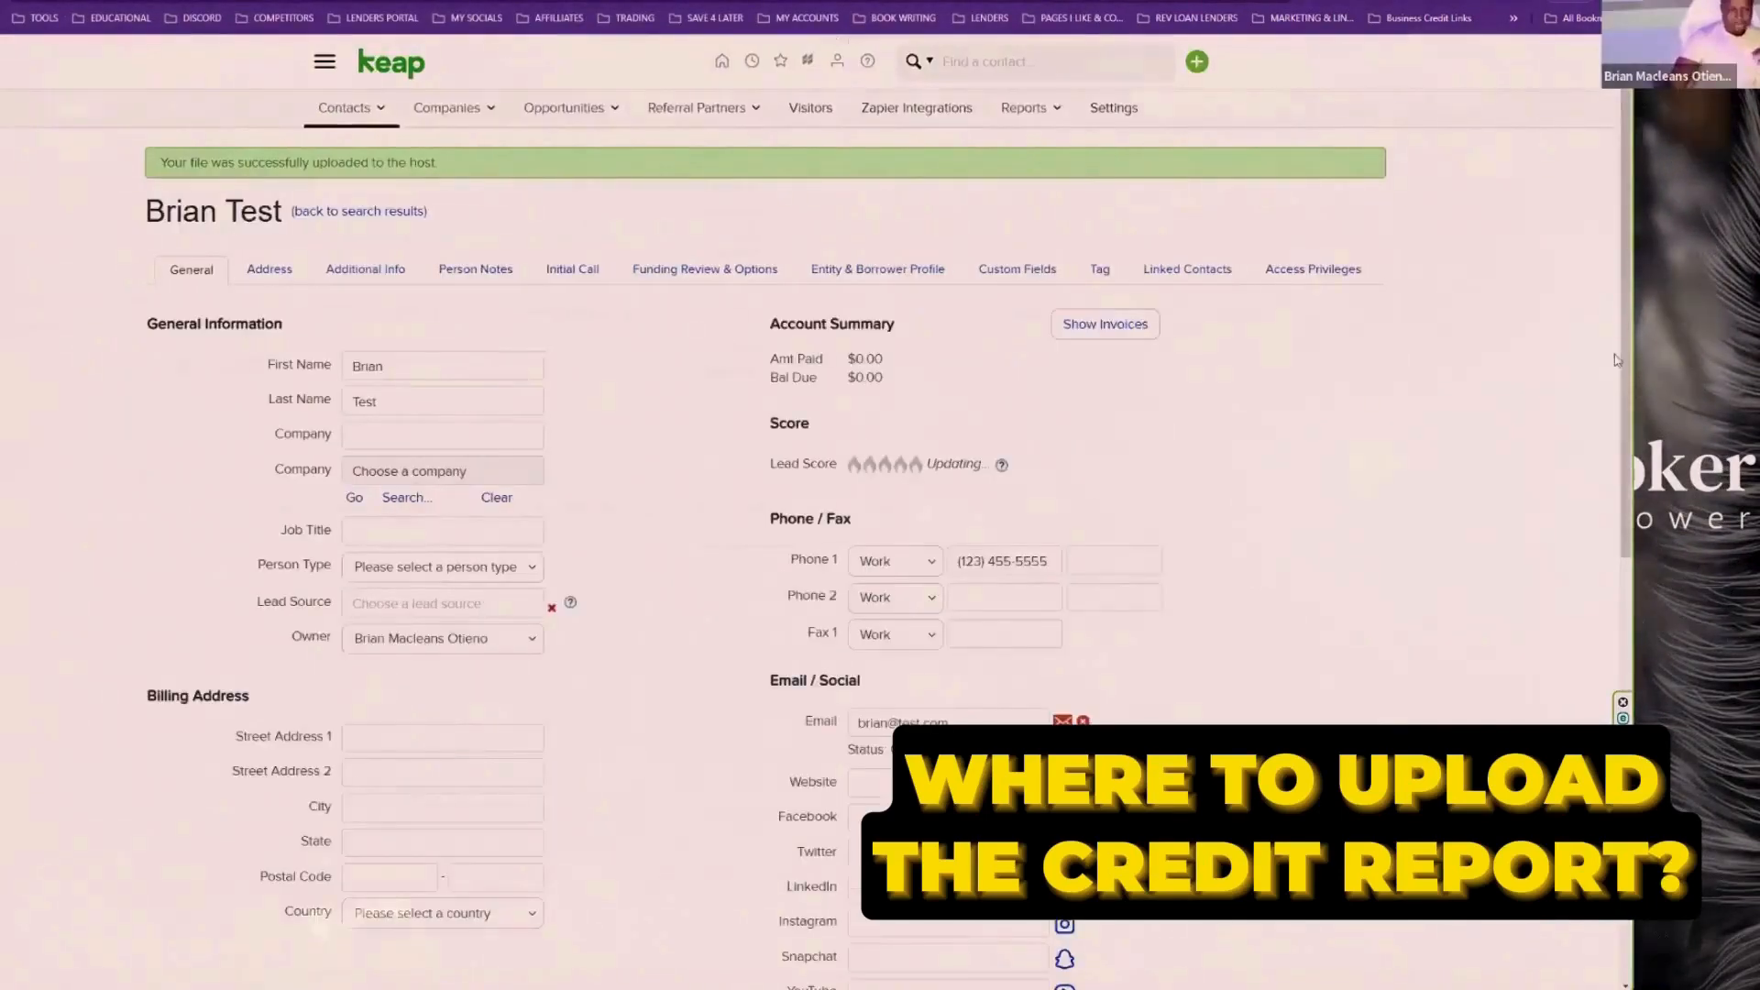
{"action": "scroll", "scroll_direction": "down", "scroll_amount": 3}
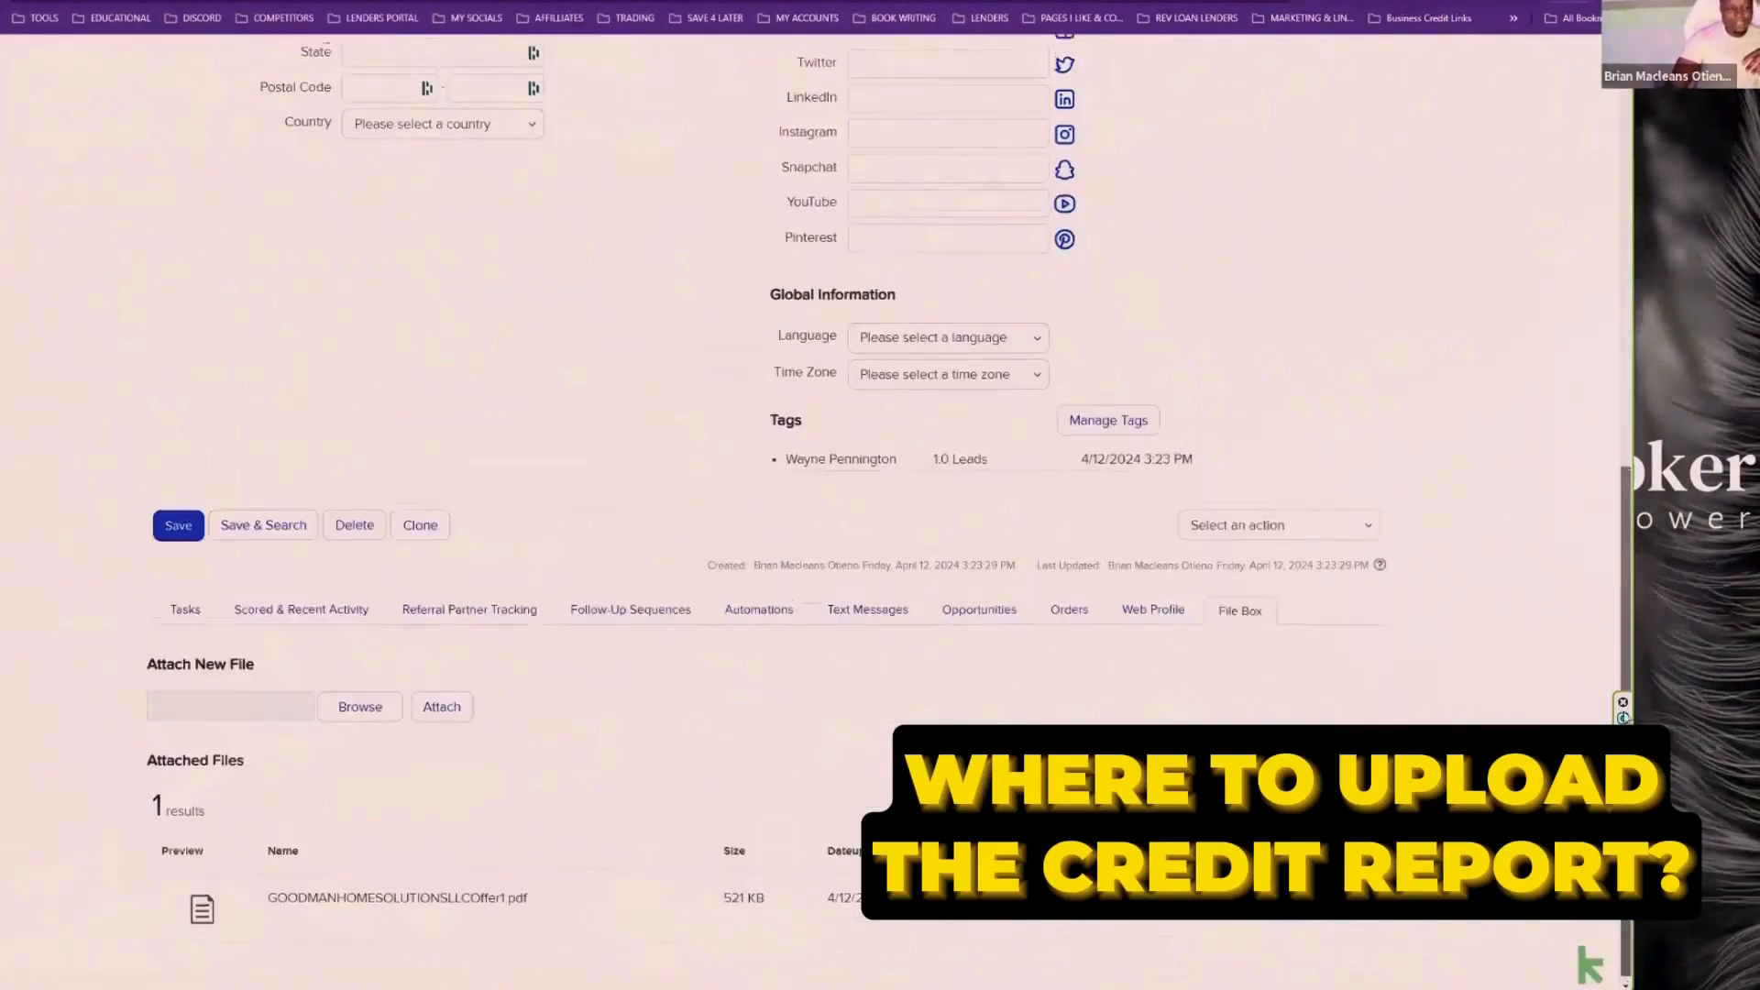
{"action": "scroll", "scroll_direction": "up", "scroll_amount": 3}
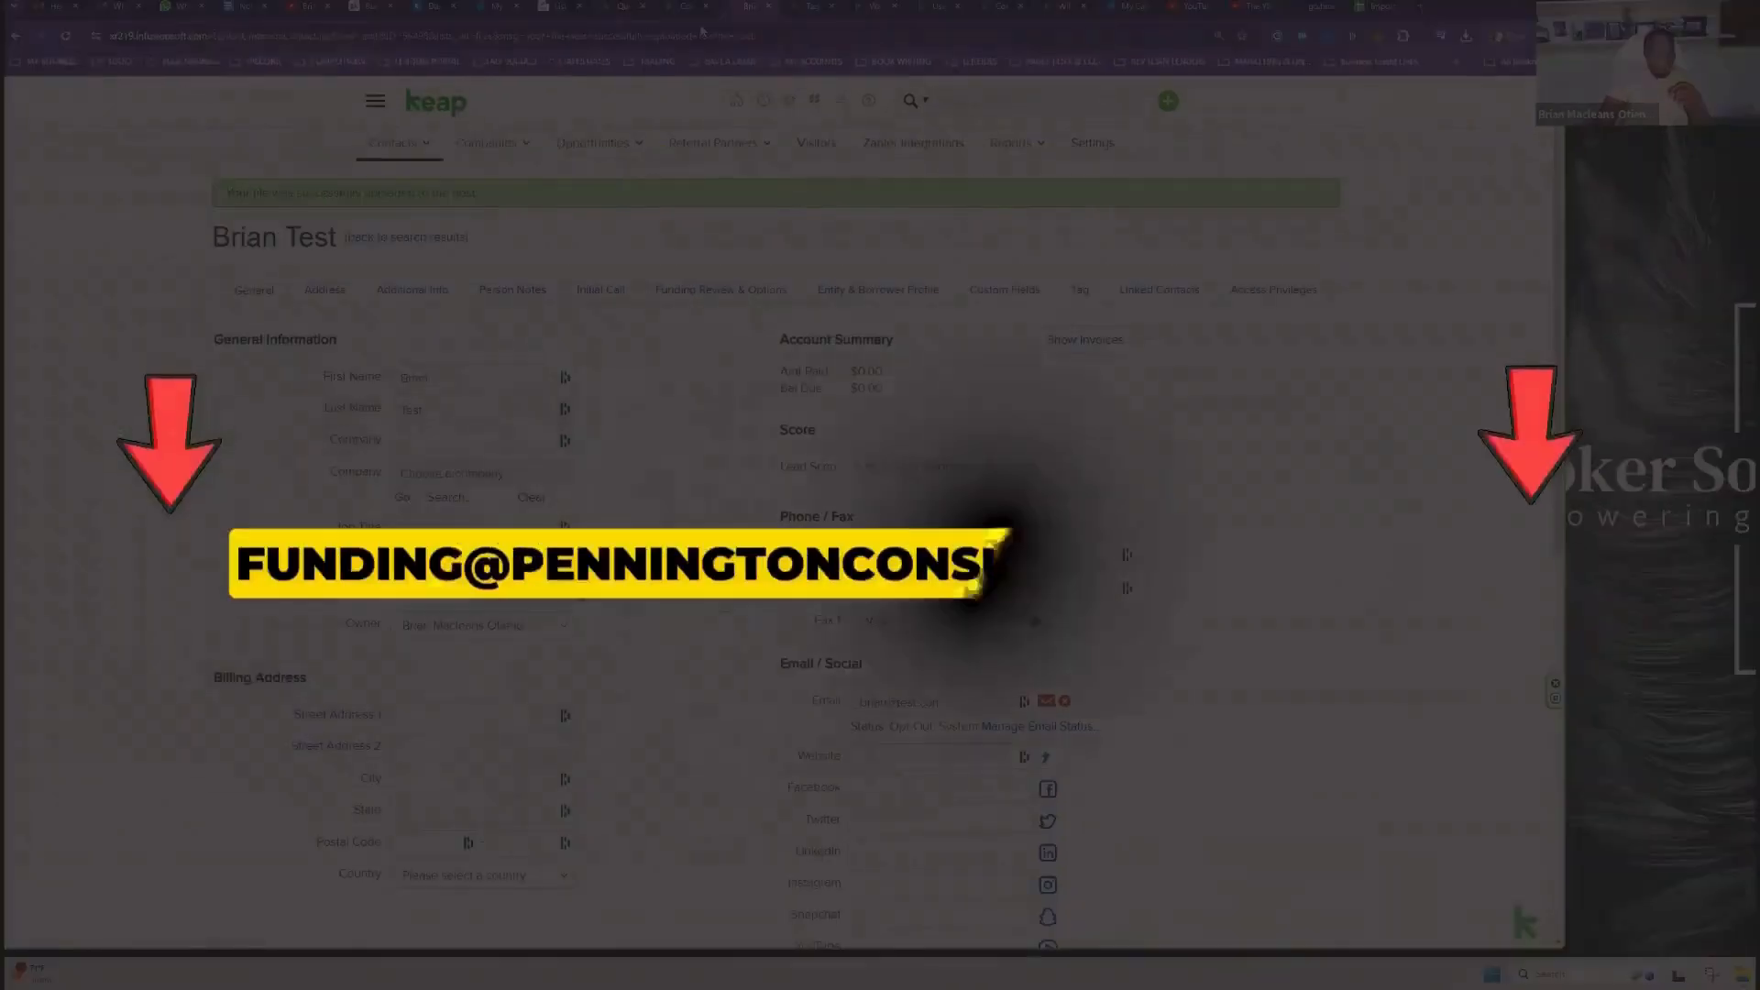
Step: Add 'If for any reason you need to email any funding requ...' above the funding address in the Gmail draft, then return to Keap
{"action": "left_click", "coordinate": [396, 143]}
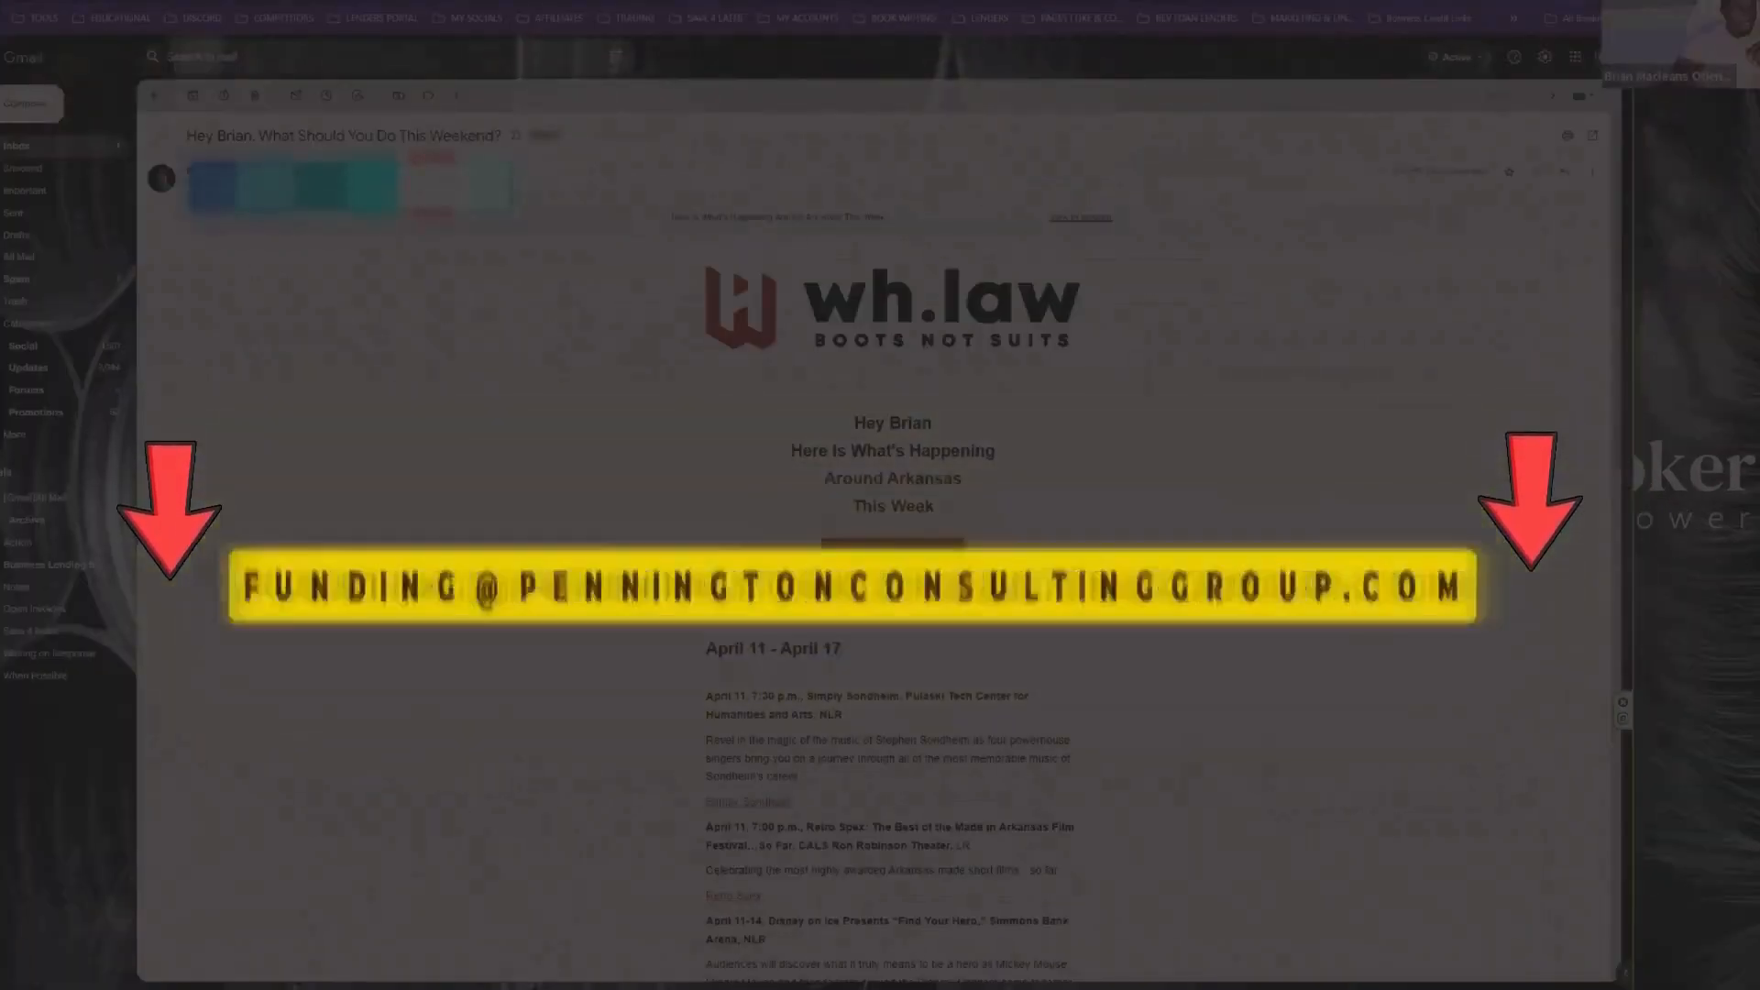
{"action": "left_click", "coordinate": [95, 139]}
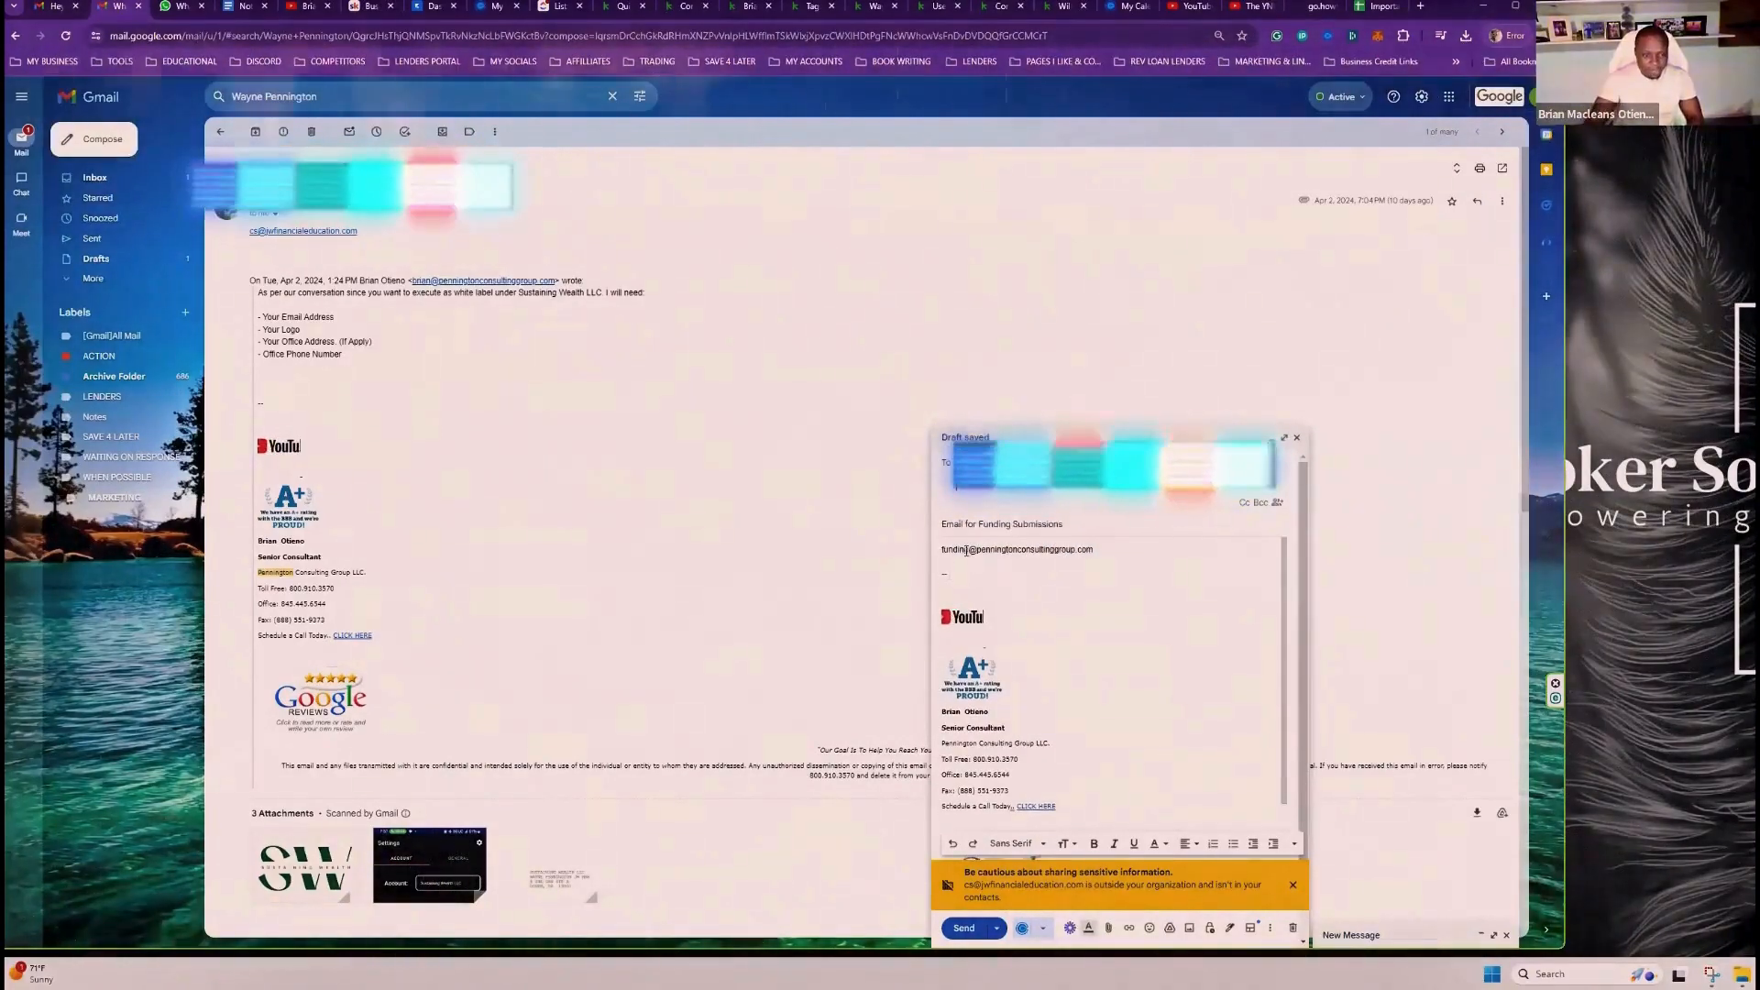
{"action": "left_click", "coordinate": [962, 579]}
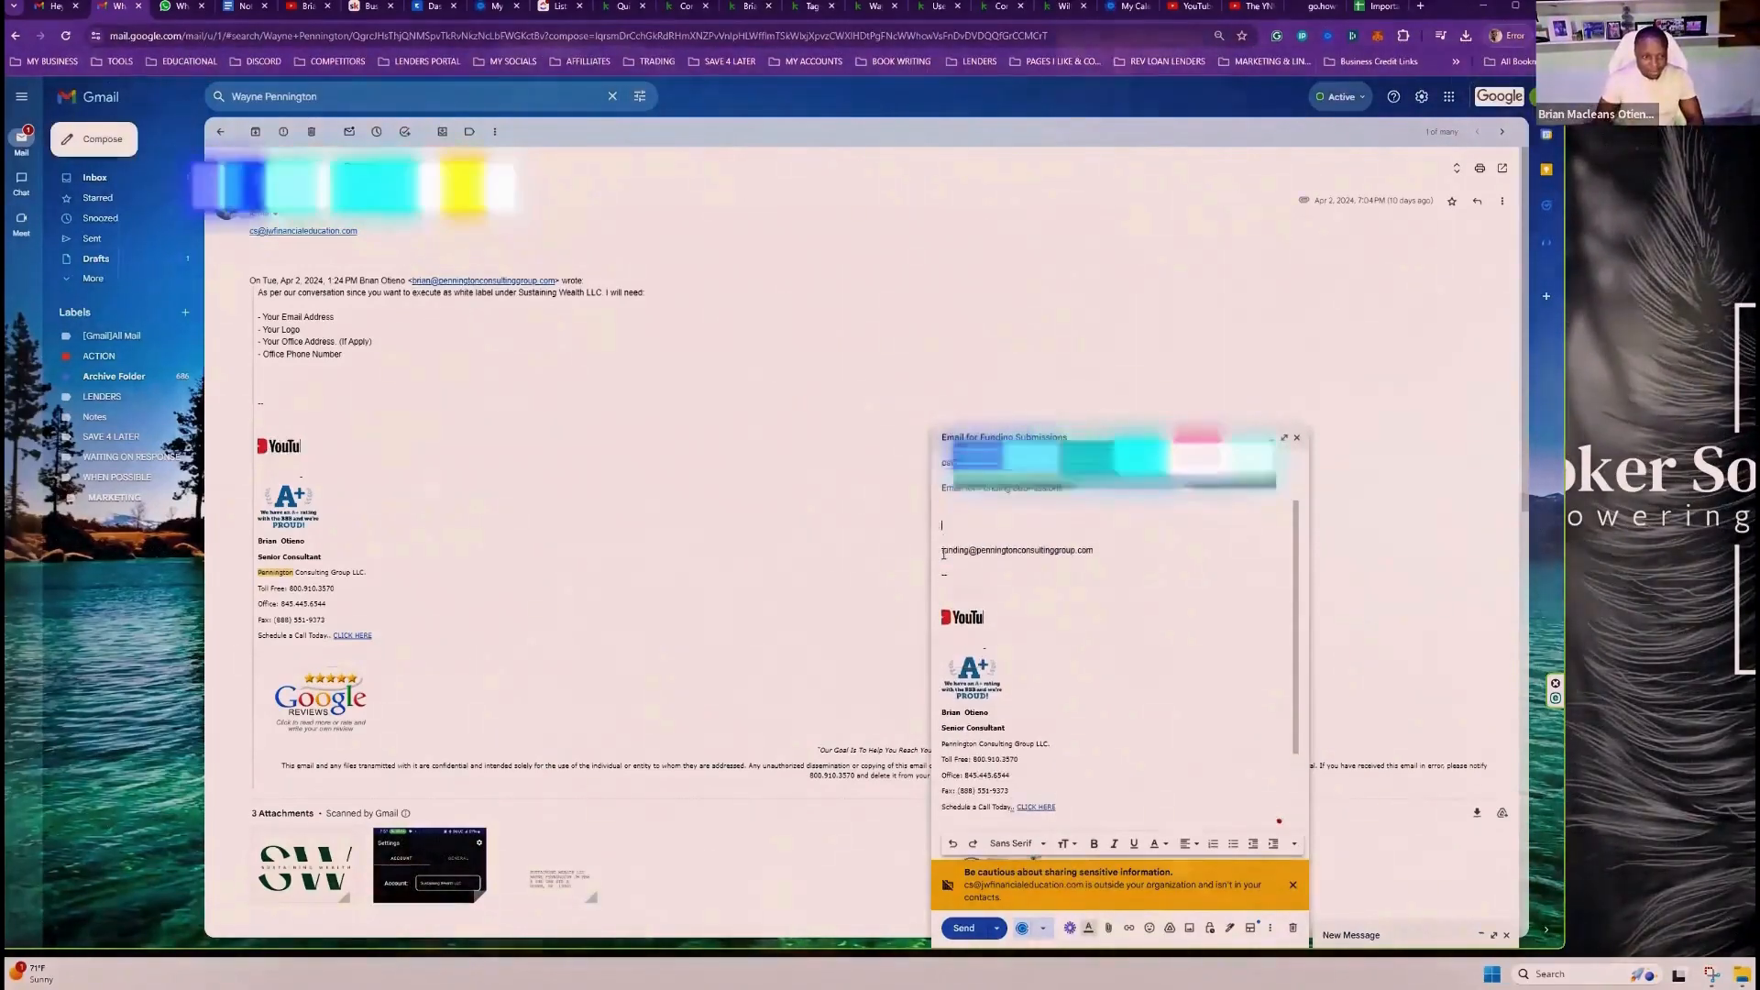
{"action": "type", "text": "If for any reason you need to email any funding requ"}
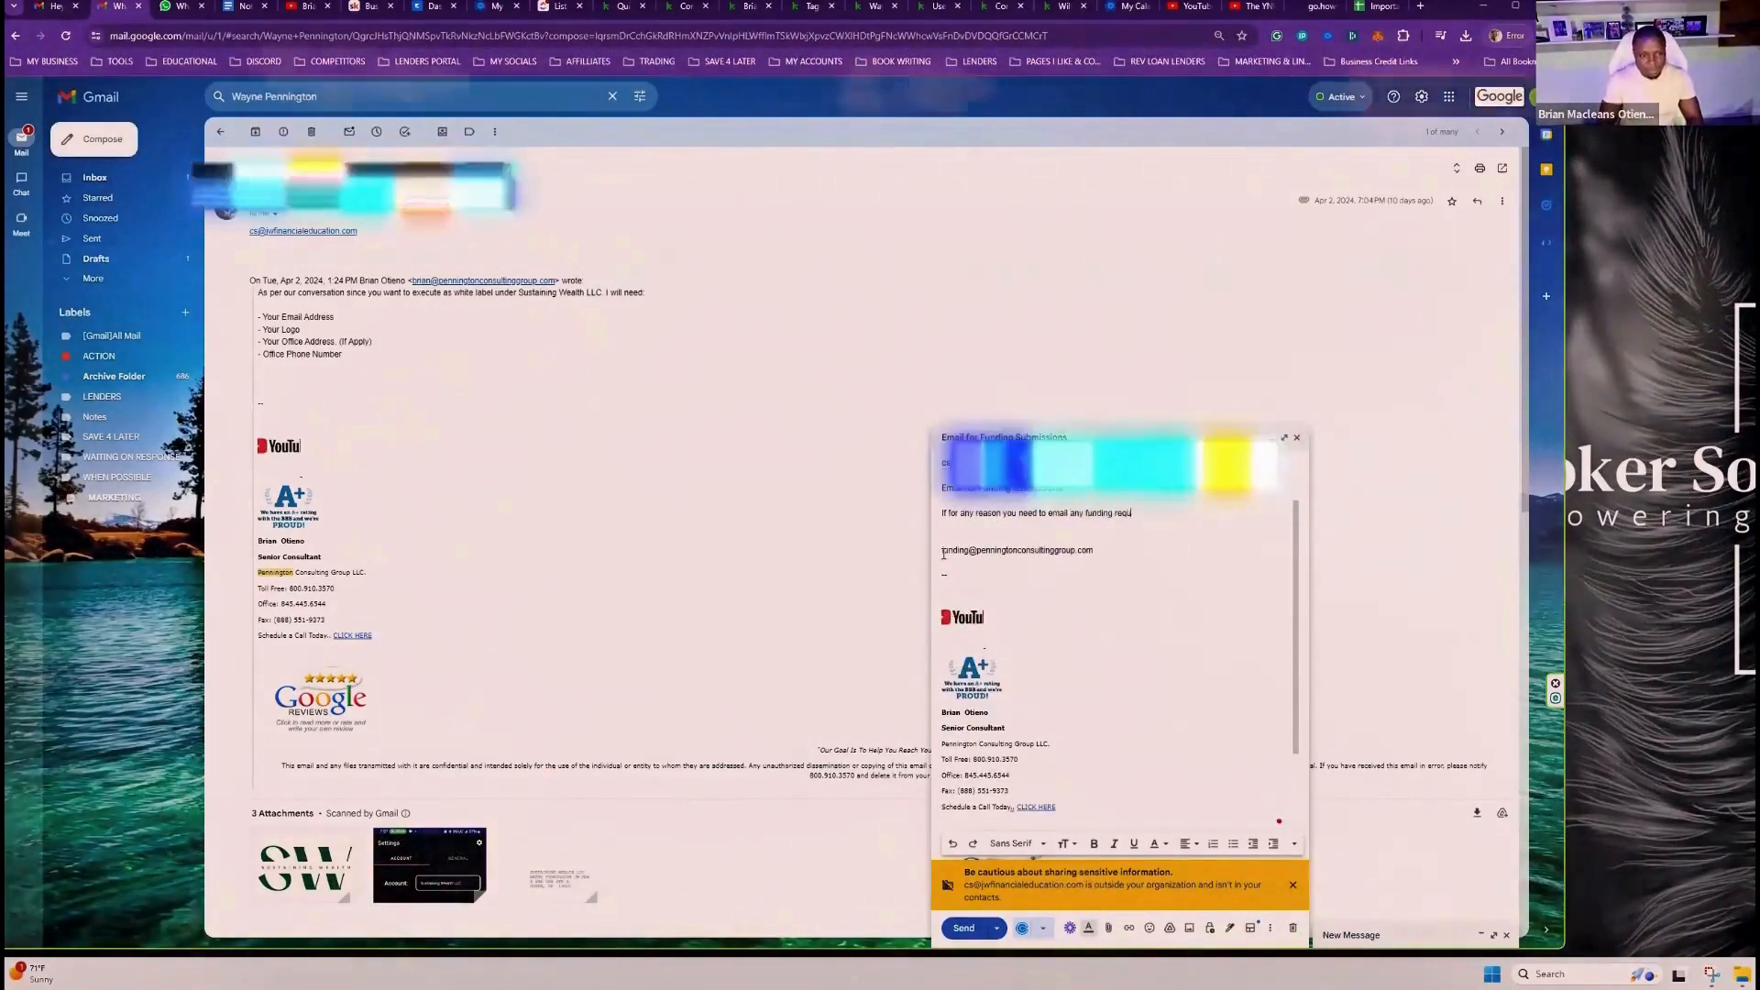
{"action": "left_click", "coordinate": [961, 926]}
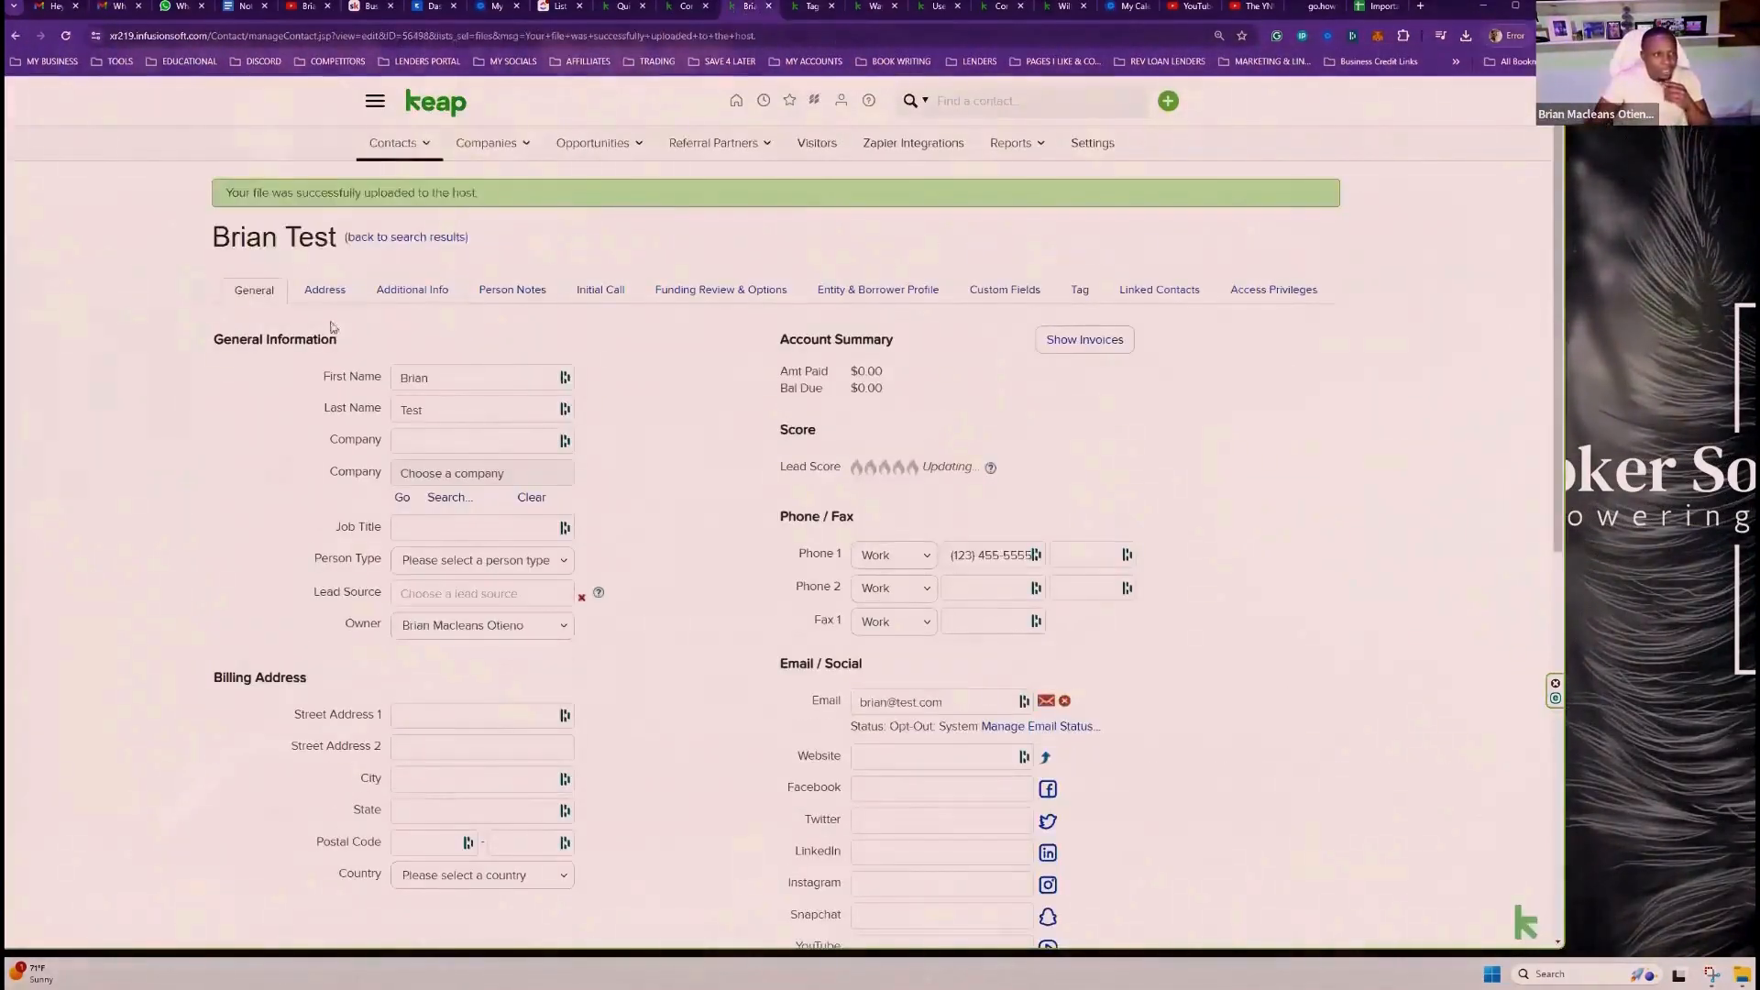
Step: Start a new task for Brian Test with the Action Description 'Evaluation Request'
{"action": "scroll", "scroll_direction": "down", "scroll_amount": 3}
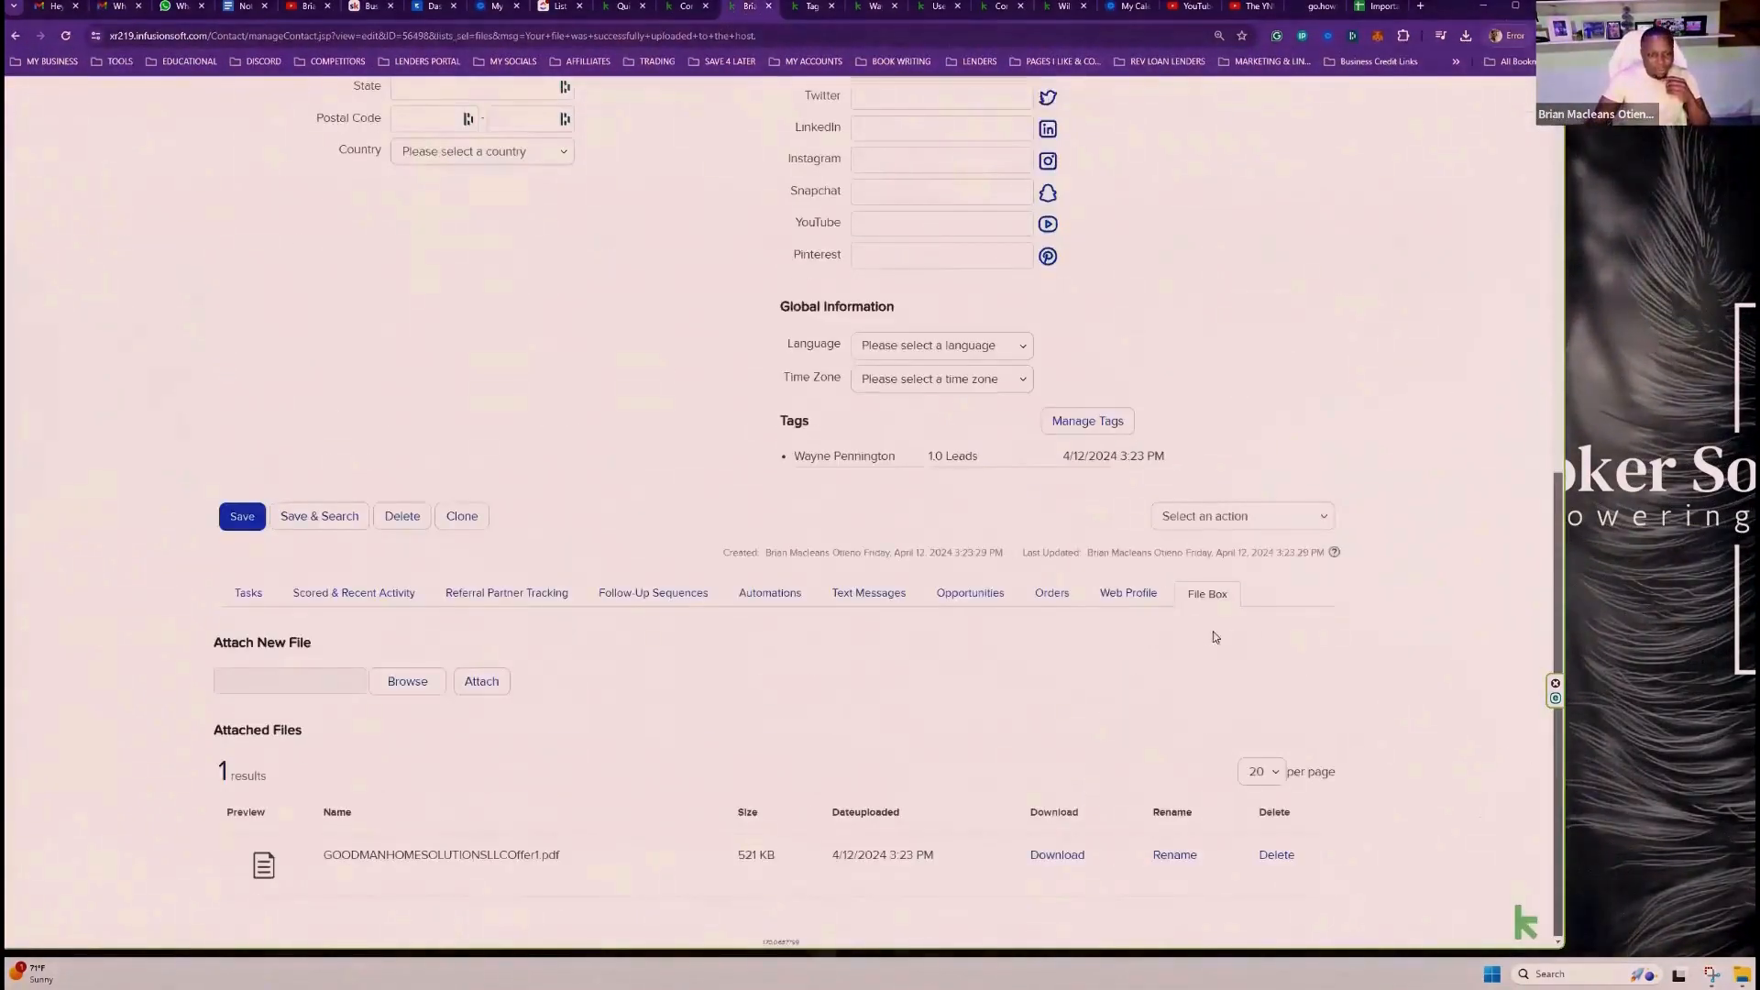
{"action": "left_click", "coordinate": [247, 593]}
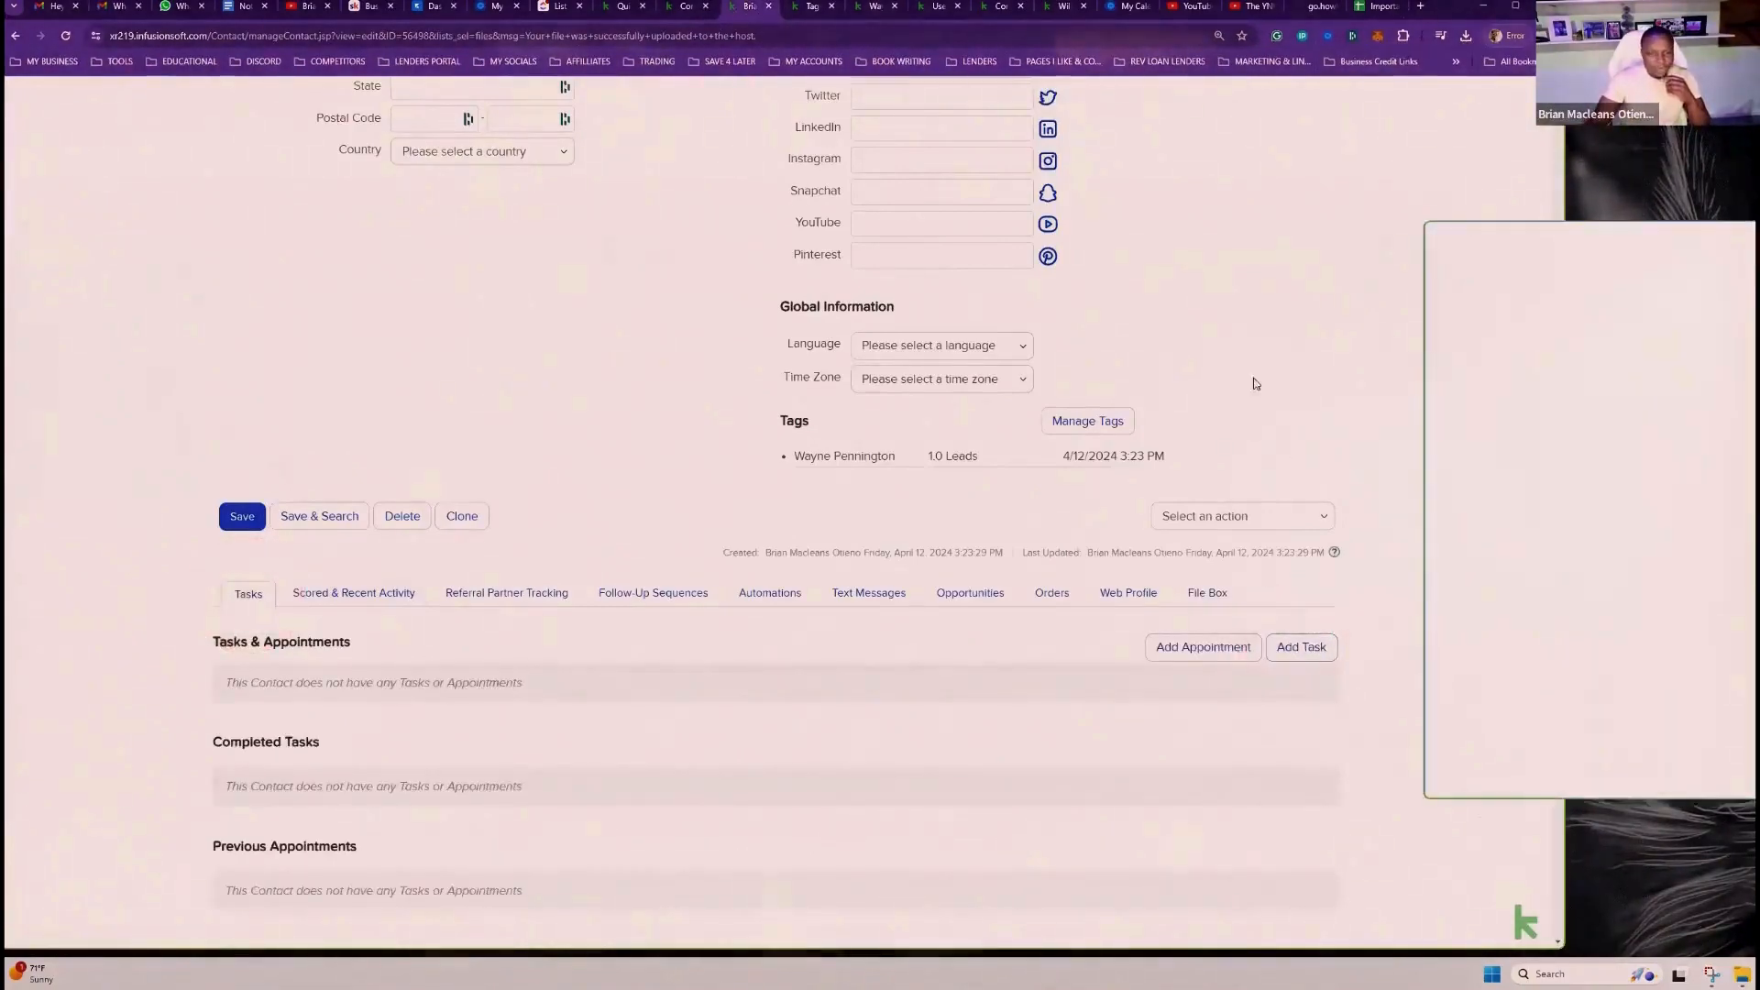
{"action": "left_click", "coordinate": [1299, 646]}
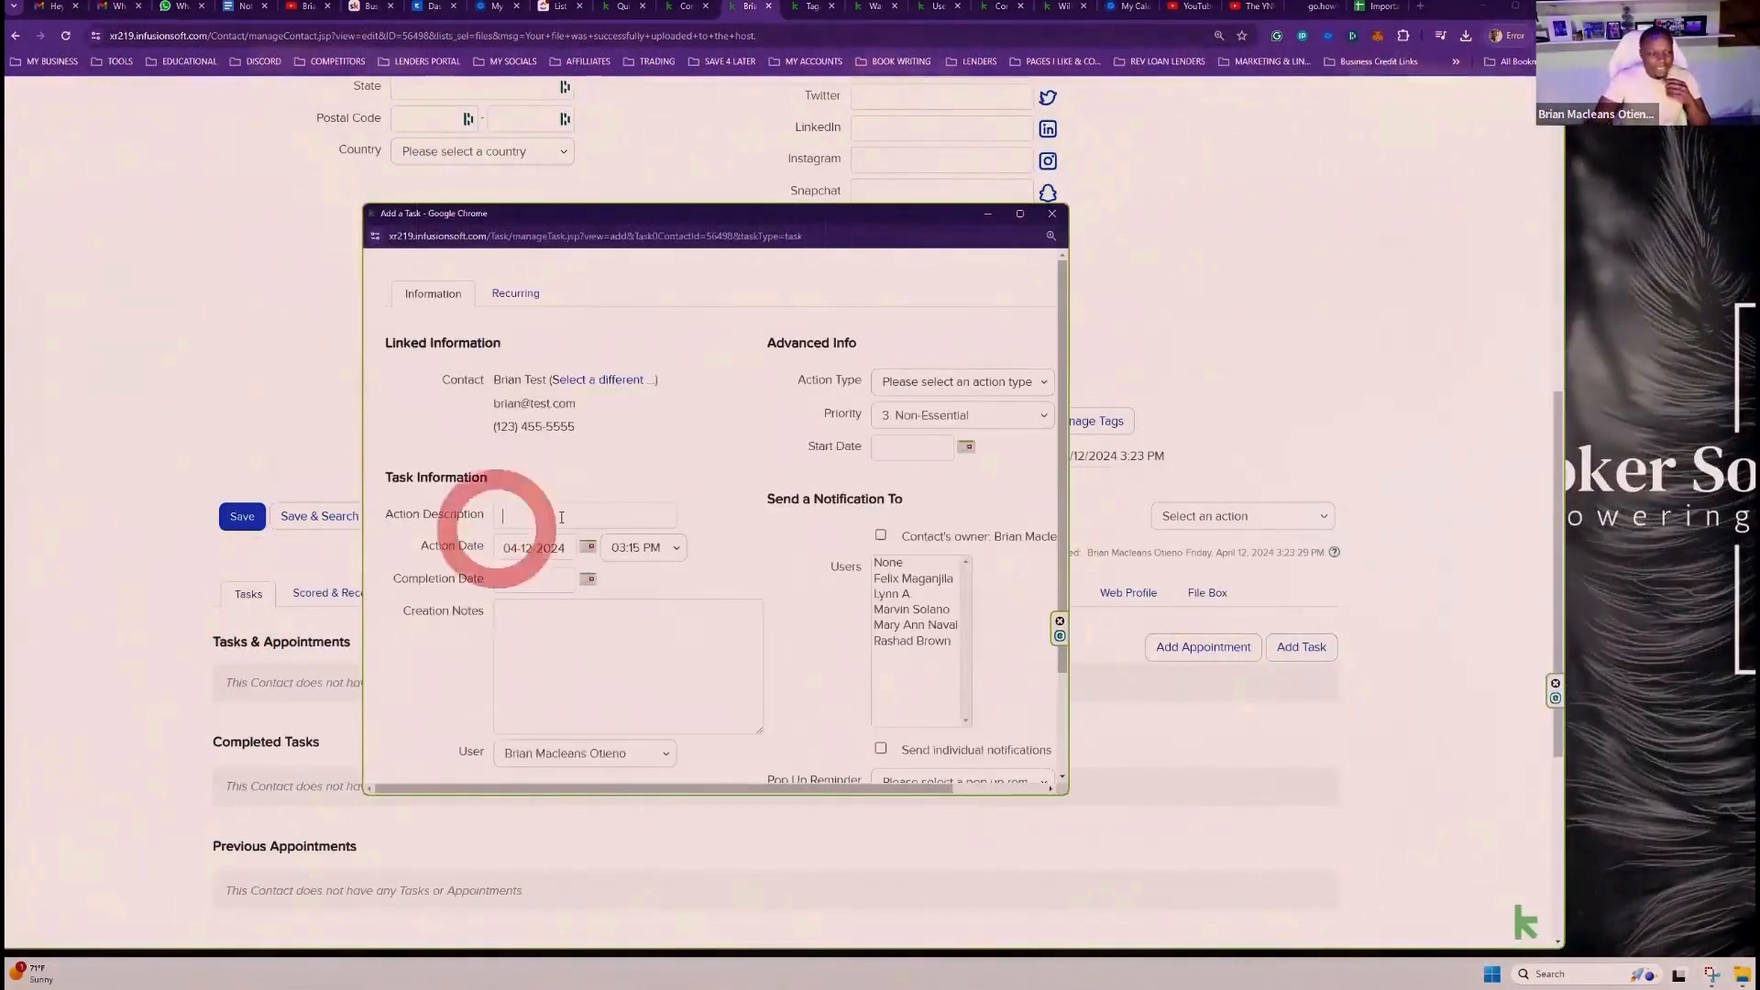
{"action": "type", "text": "Evaluation Request"}
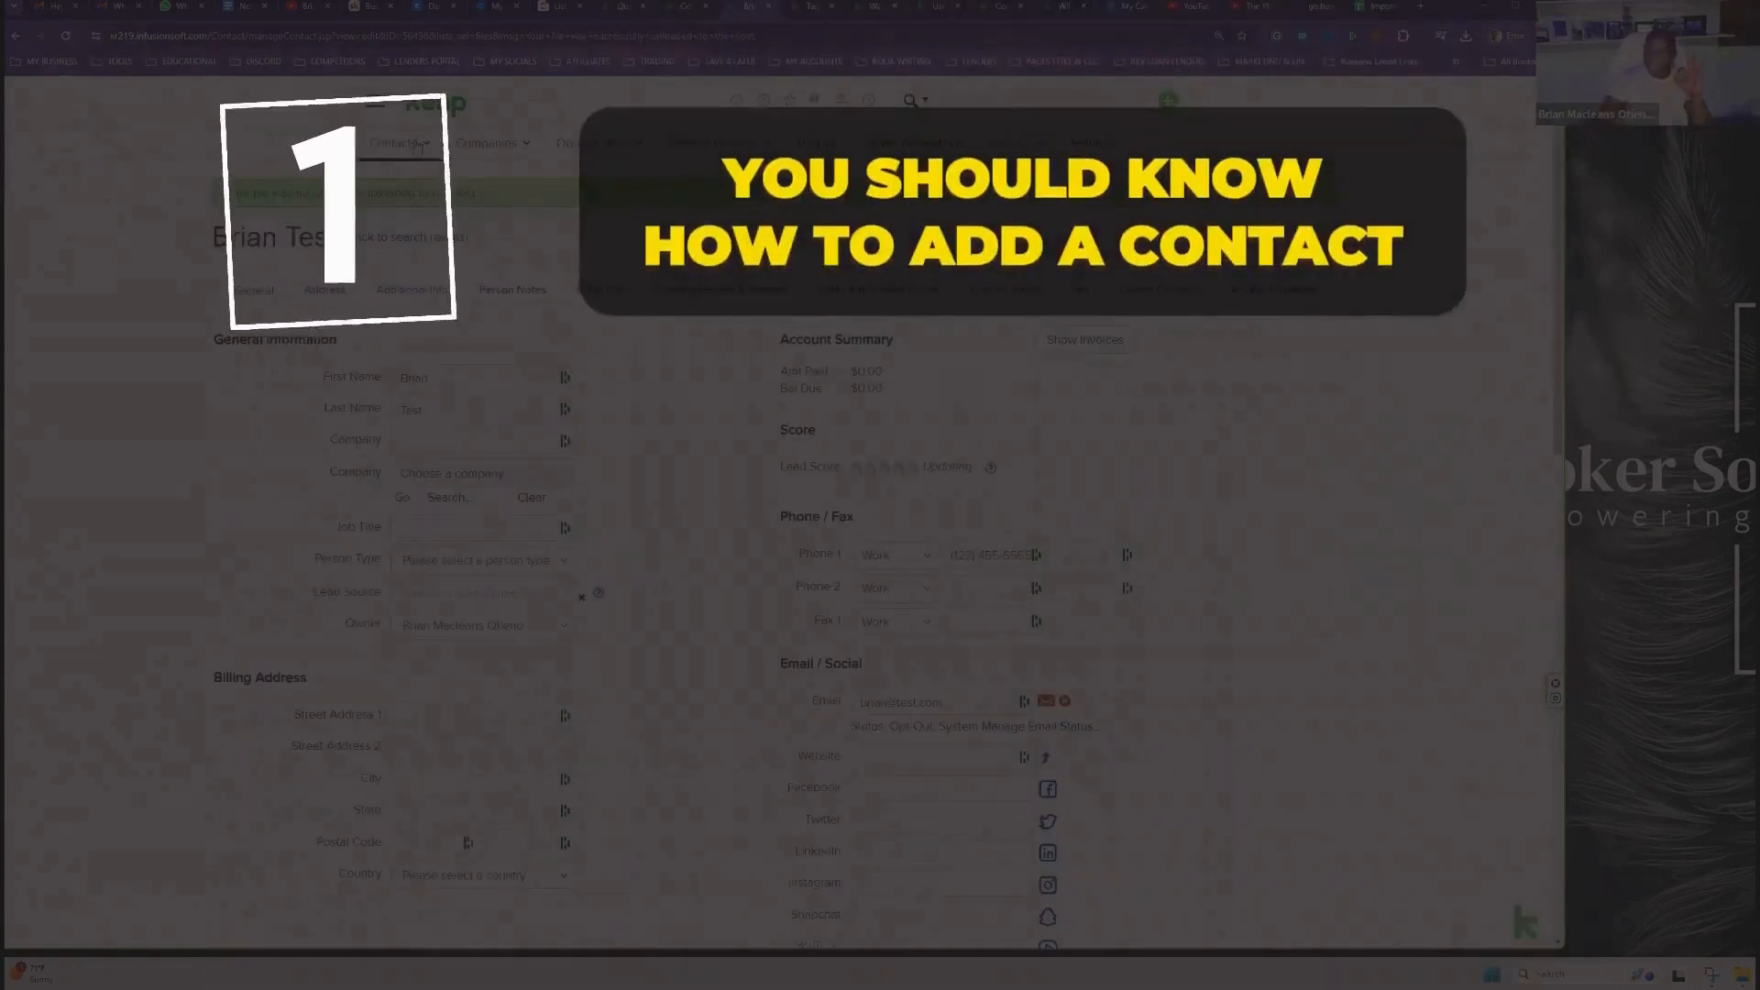
Step: Open the Add a Task window from Brian Test's Tasks & Appointments section
{"action": "scroll", "scroll_direction": "down", "scroll_amount": 3}
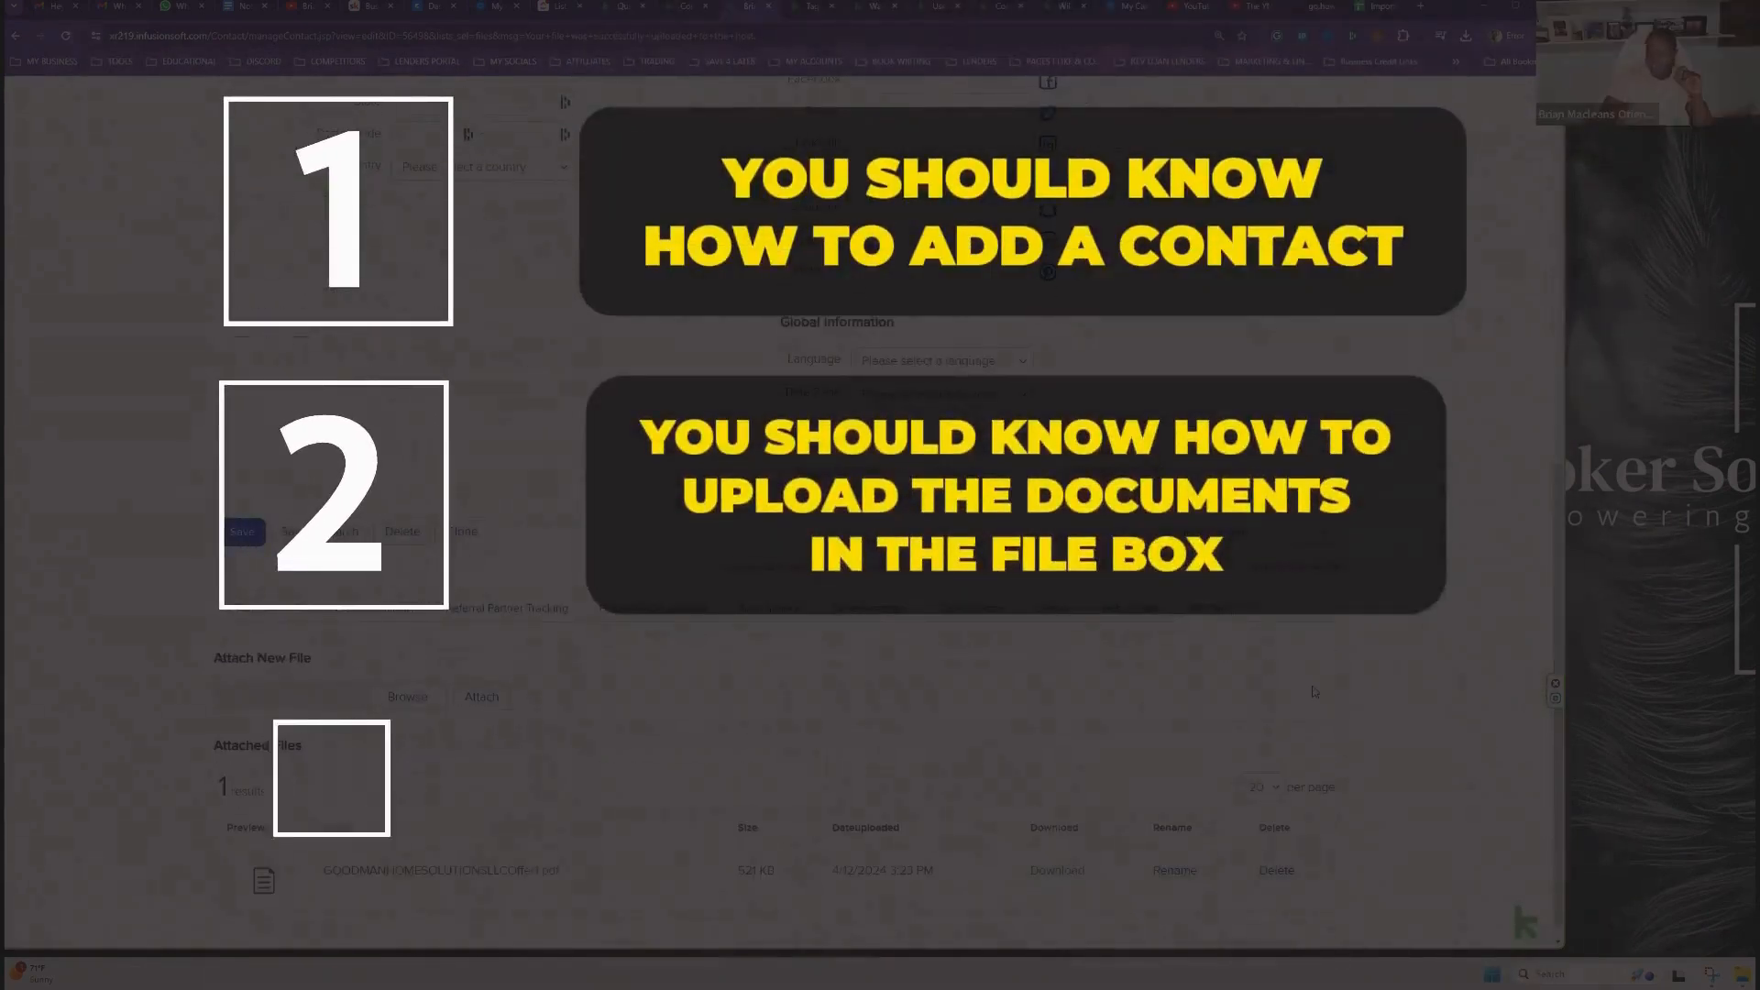
{"action": "scroll", "scroll_direction": "down", "scroll_amount": 3}
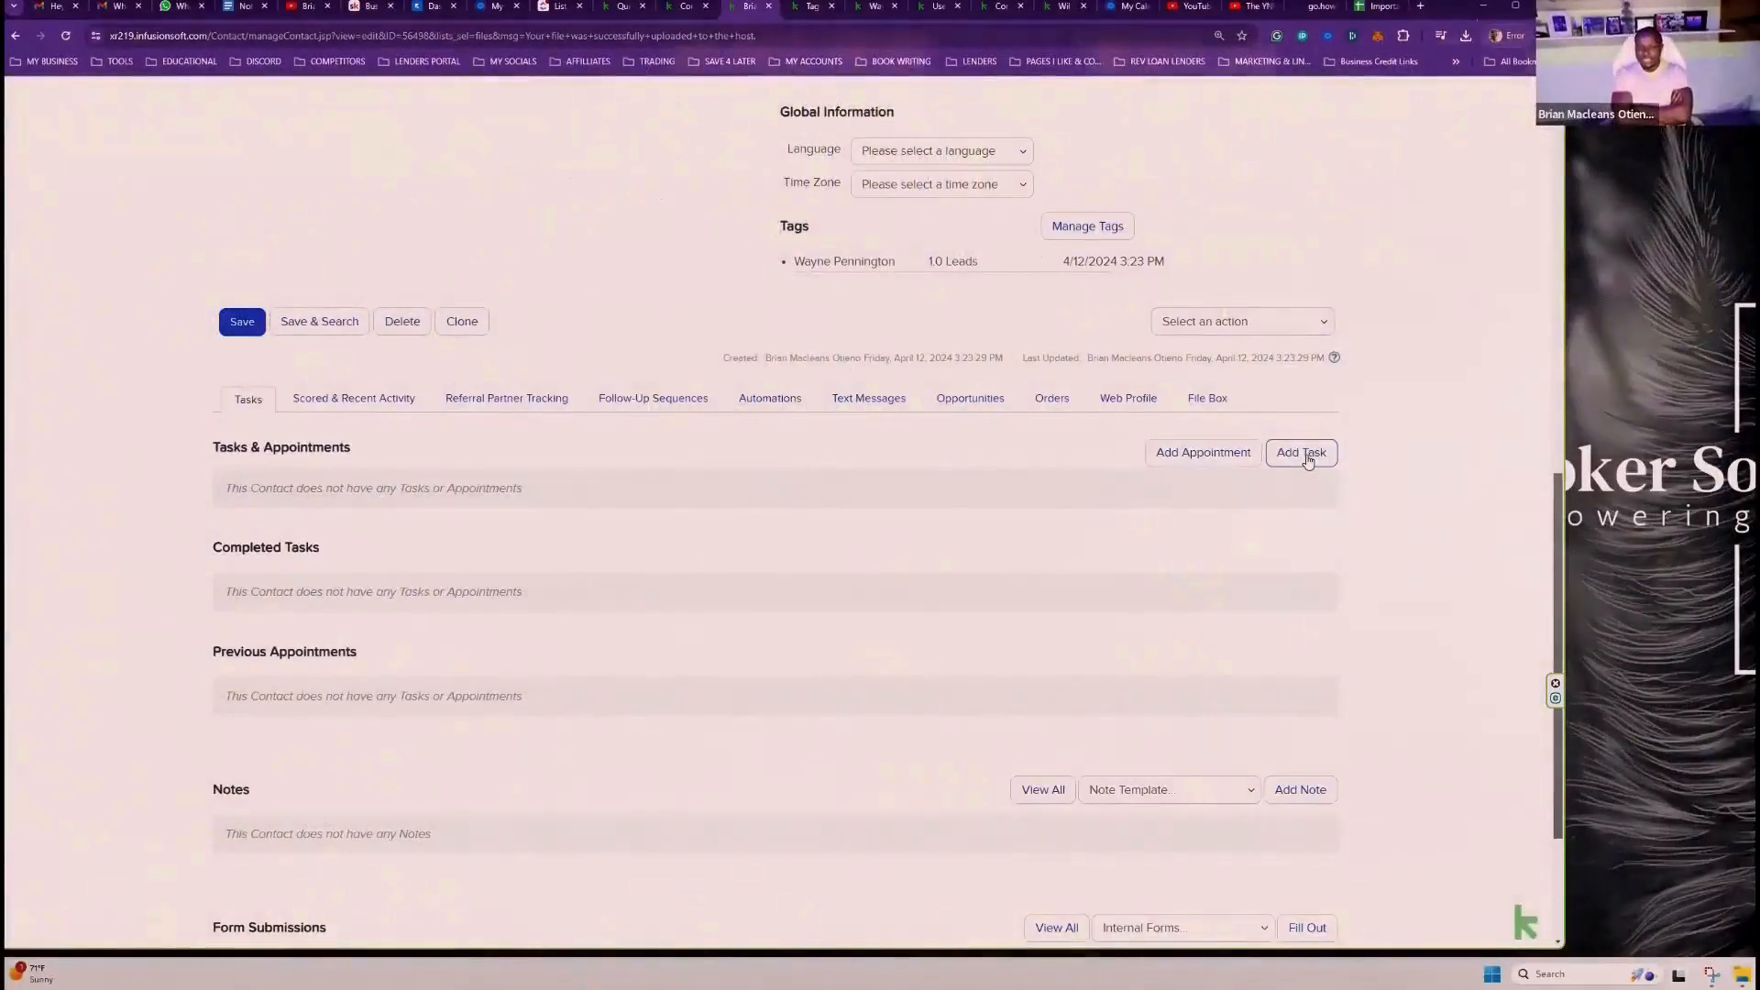
{"action": "left_click", "coordinate": [1301, 452]}
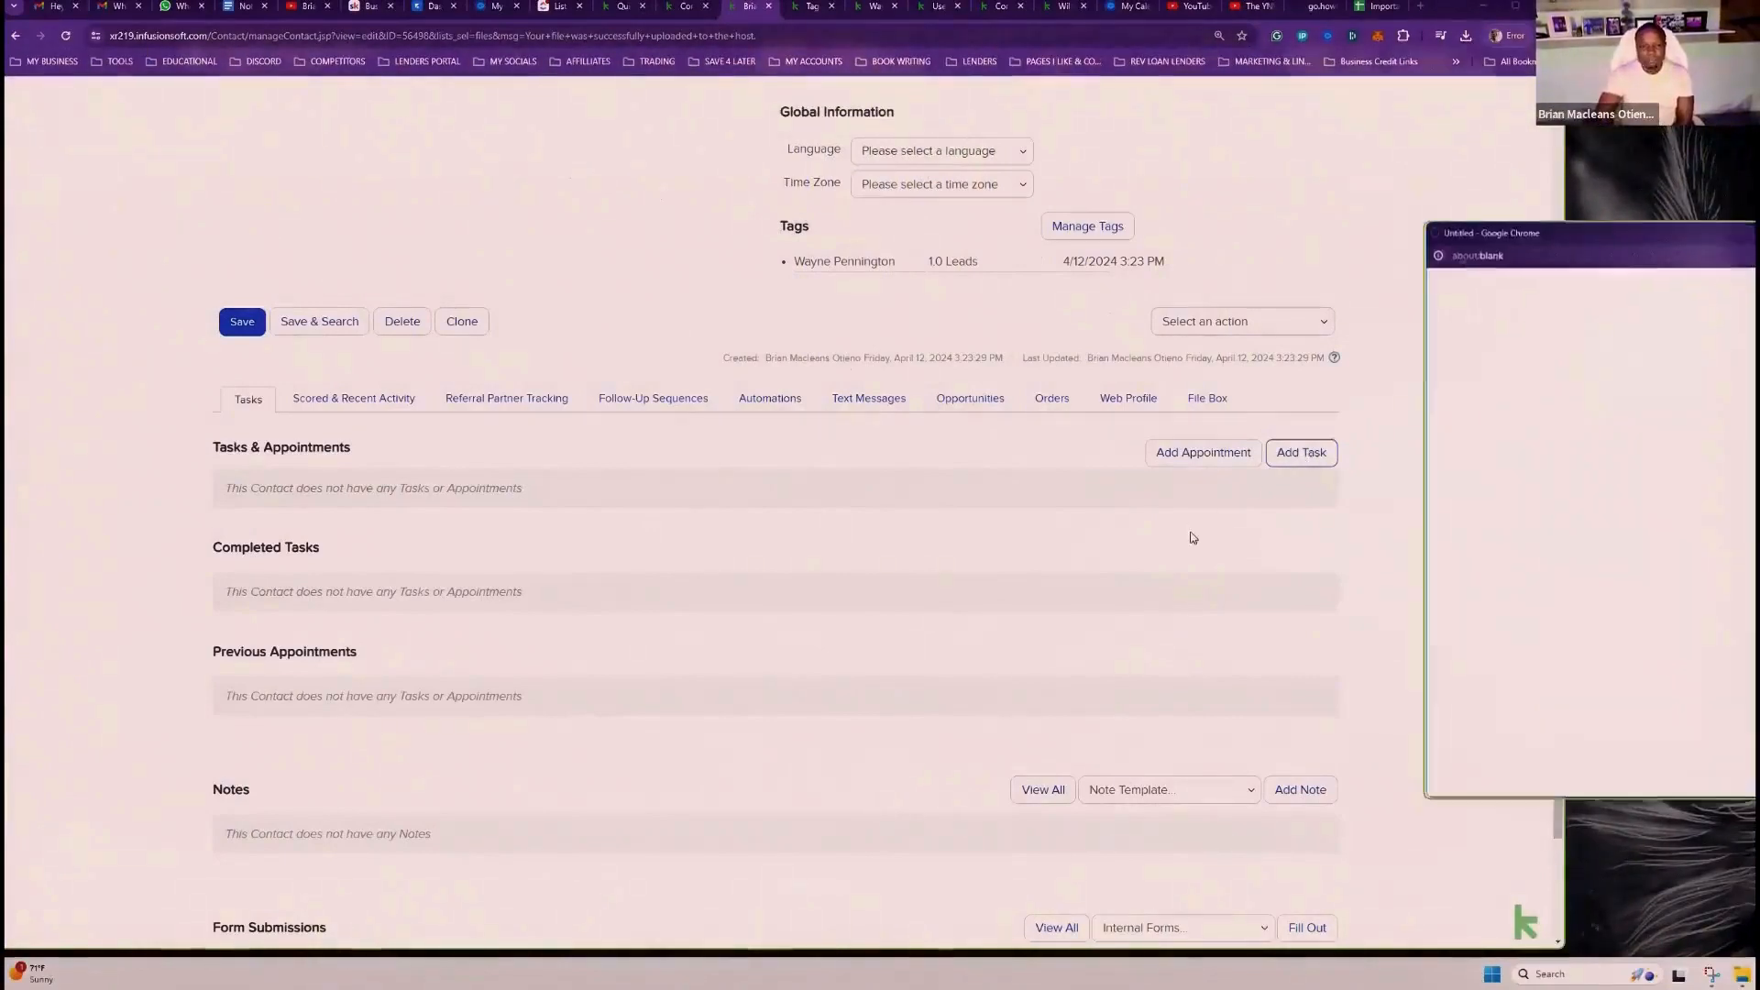
{"action": "left_click", "coordinate": [1300, 452]}
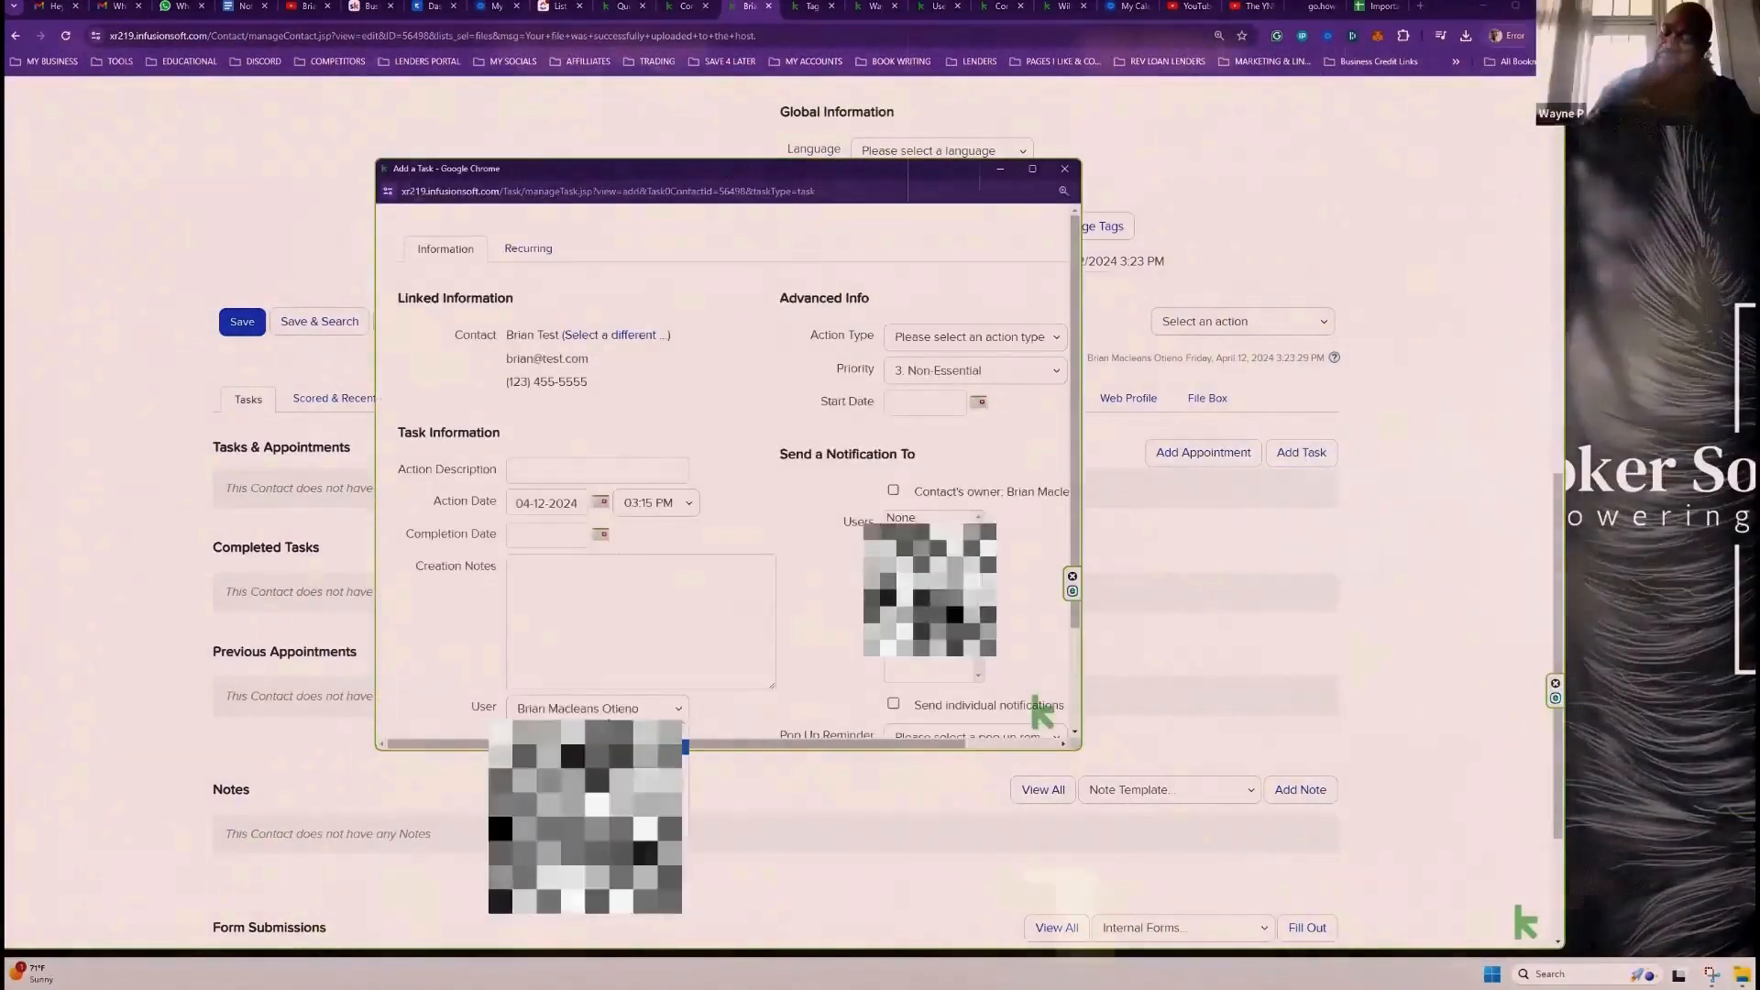